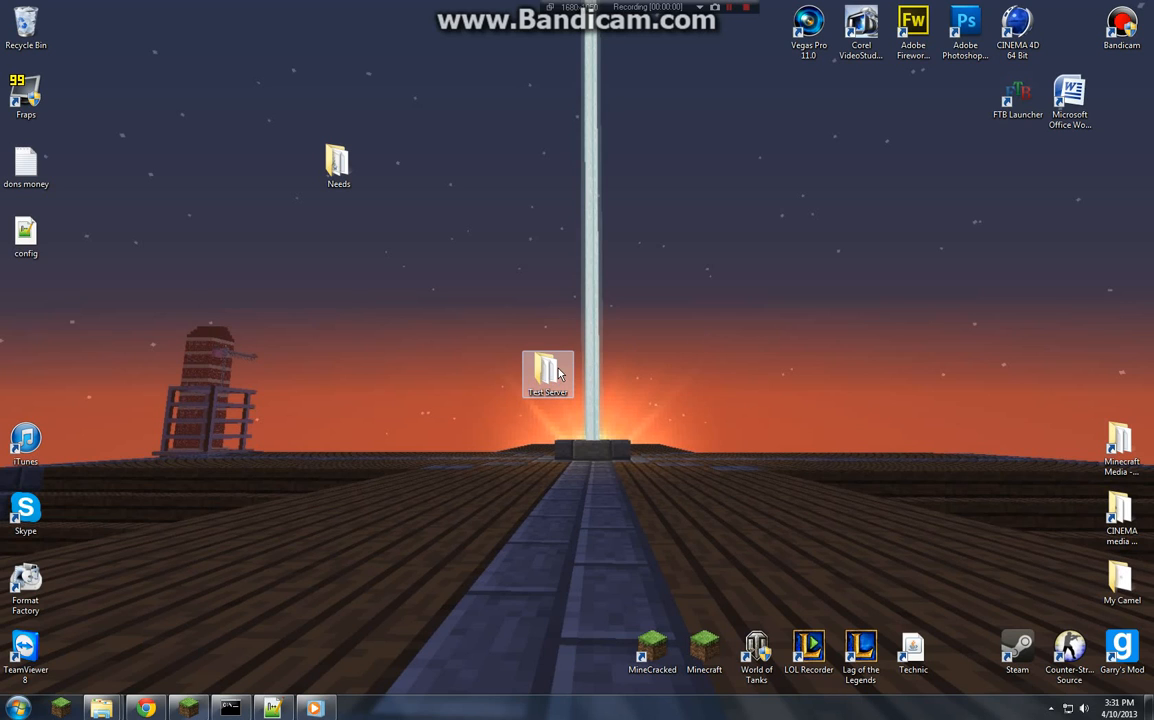
Step: Navigate Test Server > plugins > GroupManager > worlds and open the groups file for editing
double_click(548, 374)
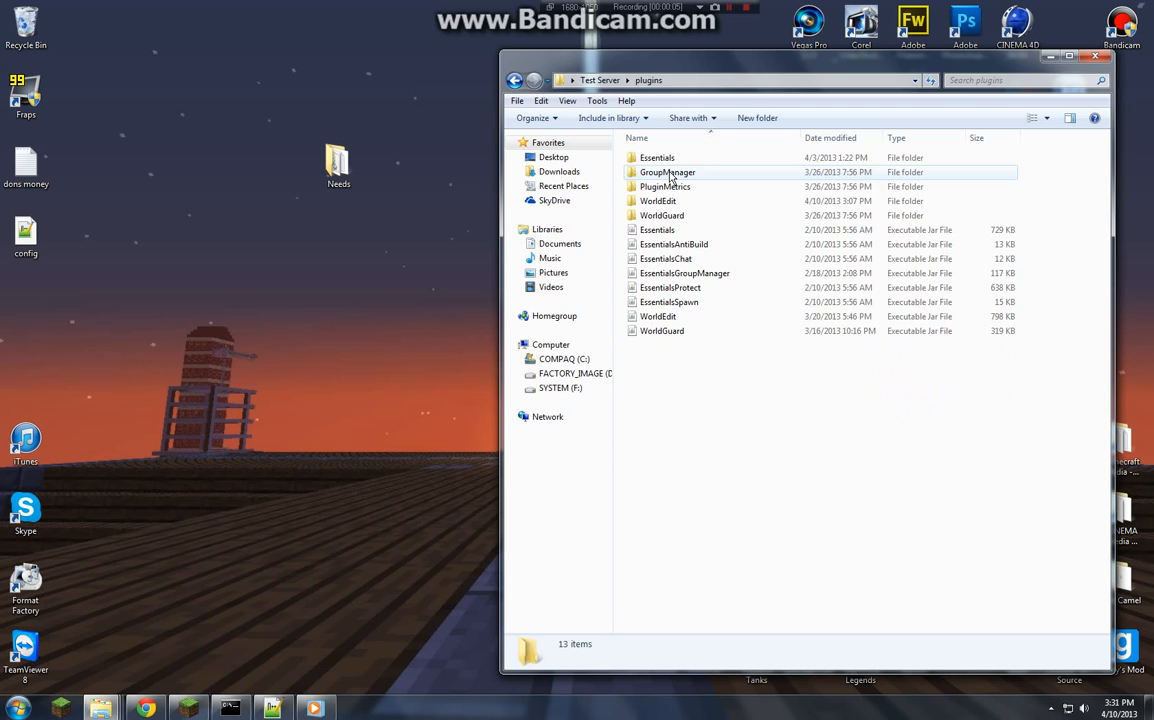
mouse_move(668, 172)
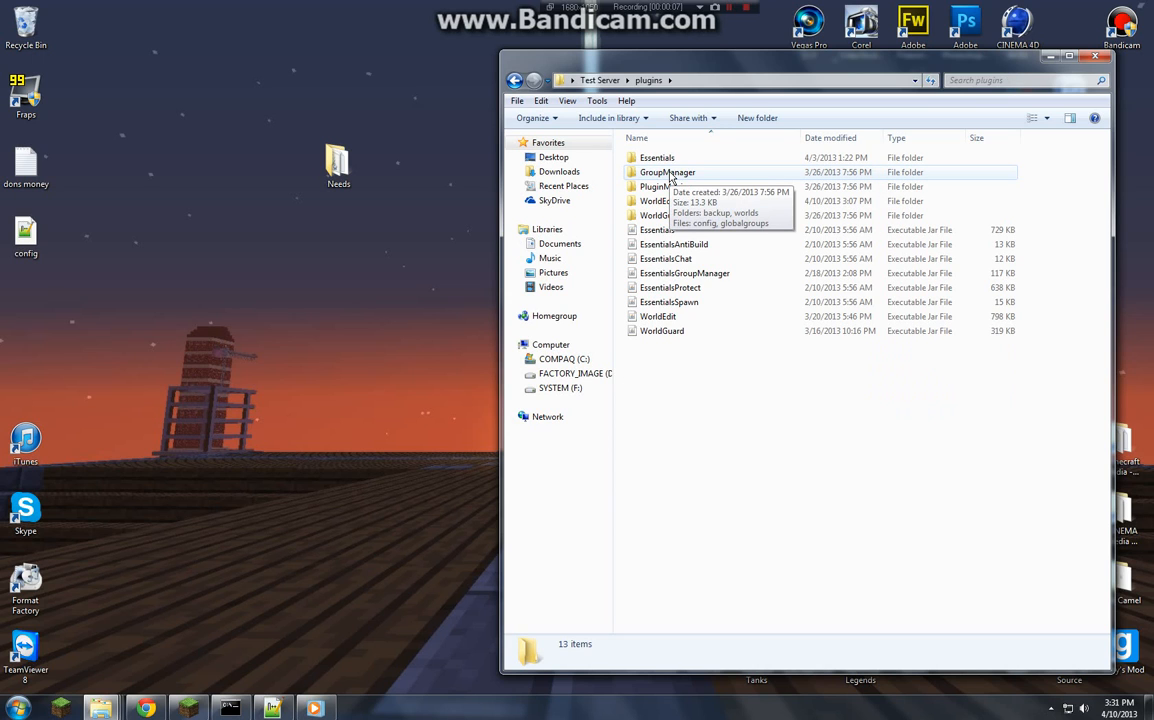
mouse_move(276, 592)
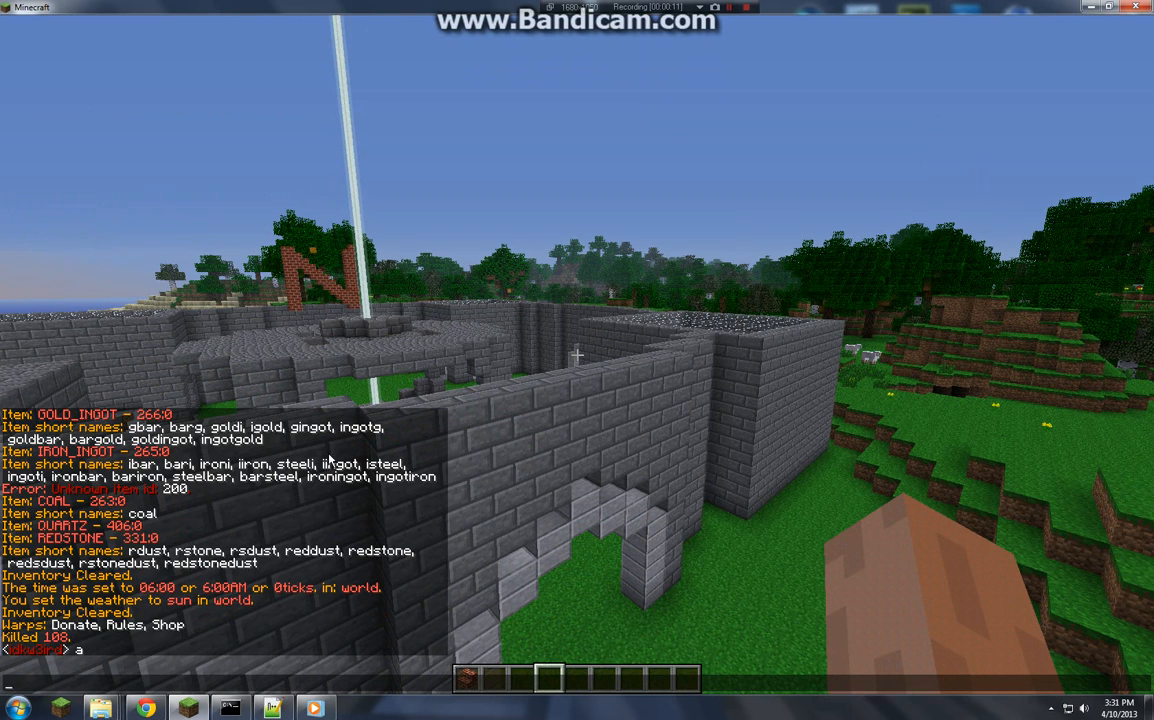
mouse_move(68, 662)
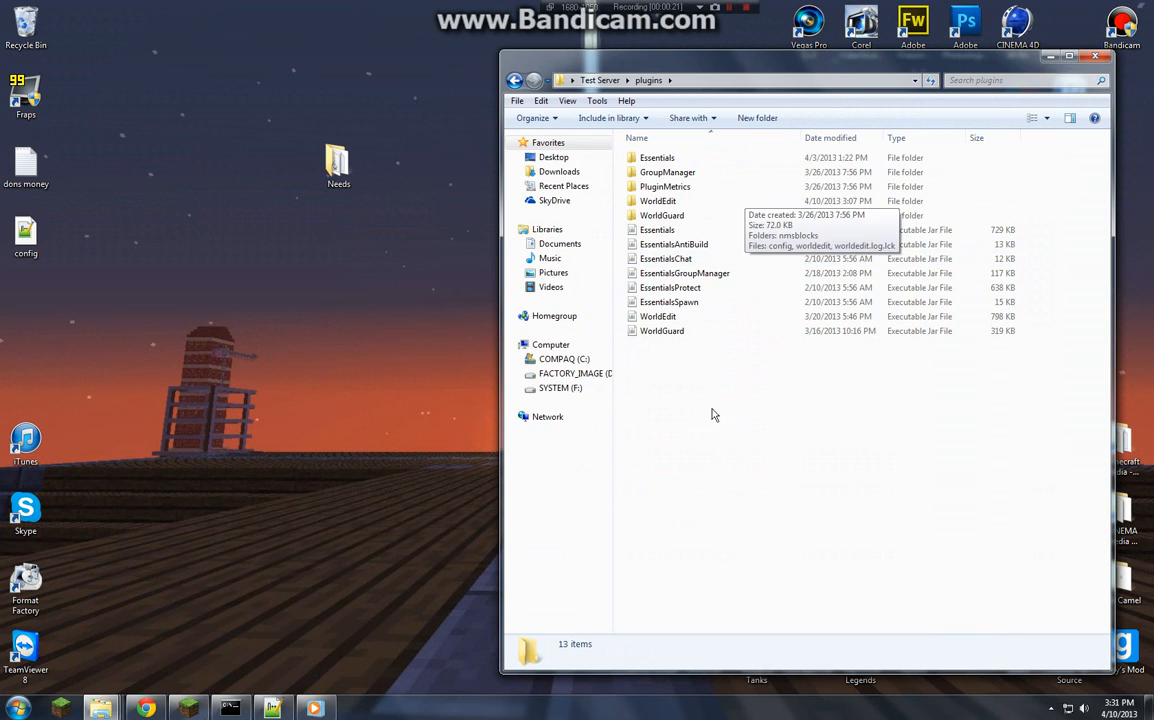
mouse_move(692, 188)
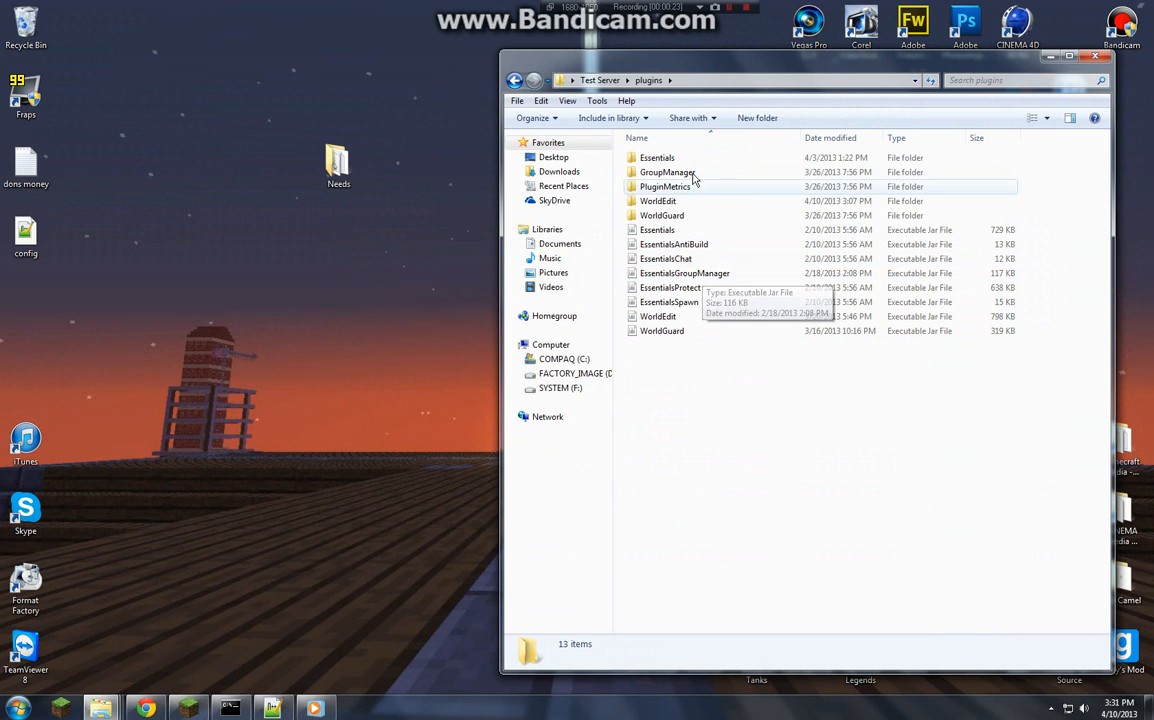
double_click(668, 172)
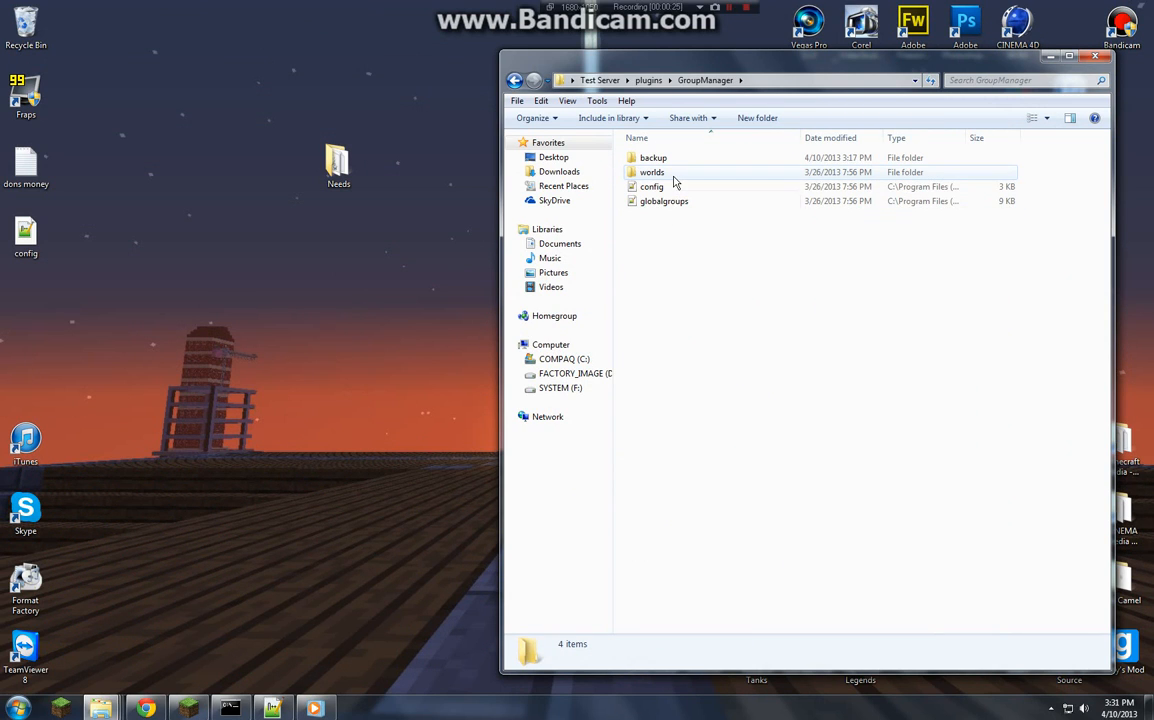
double_click(652, 172)
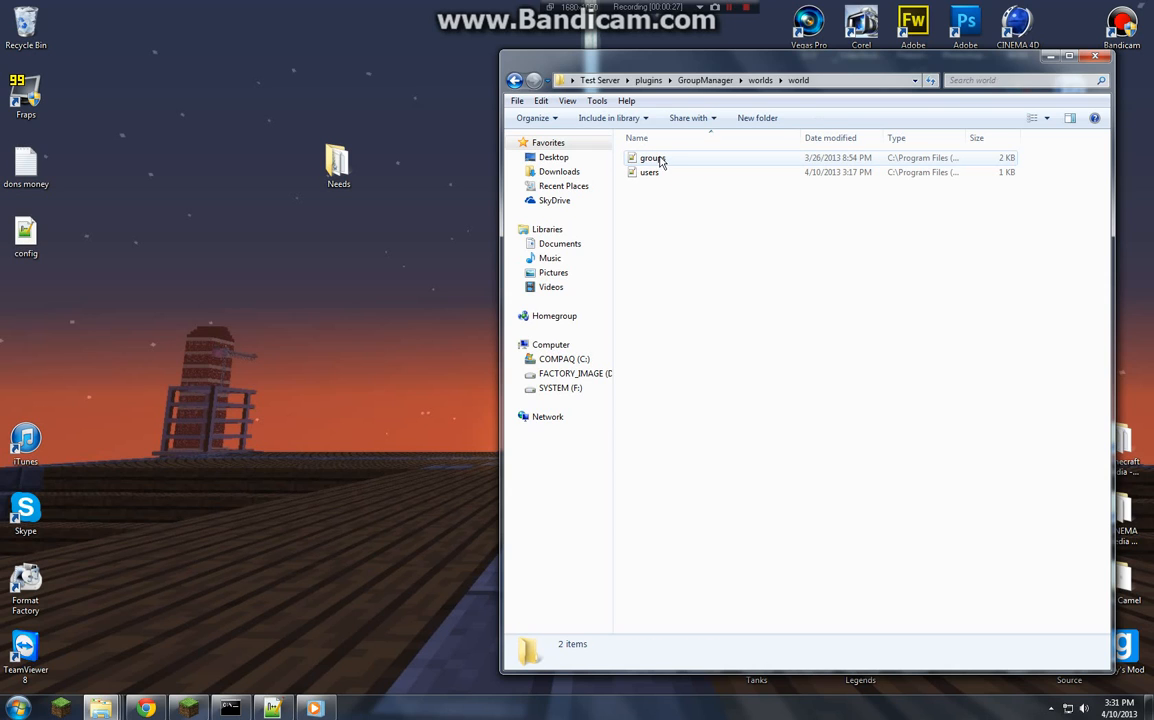
double_click(652, 156)
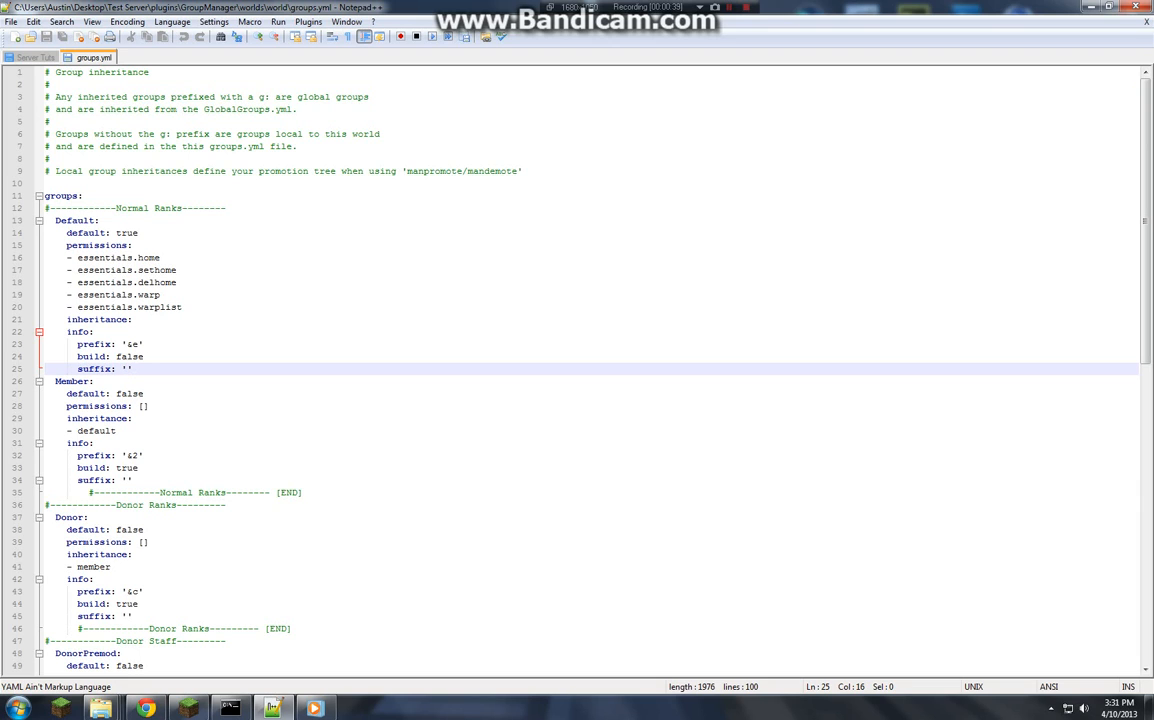
Step: Fill the Owner group's empty suffix with a color-coded [Owner] tag using &e, &4 and &6 codes
scroll("down", 3)
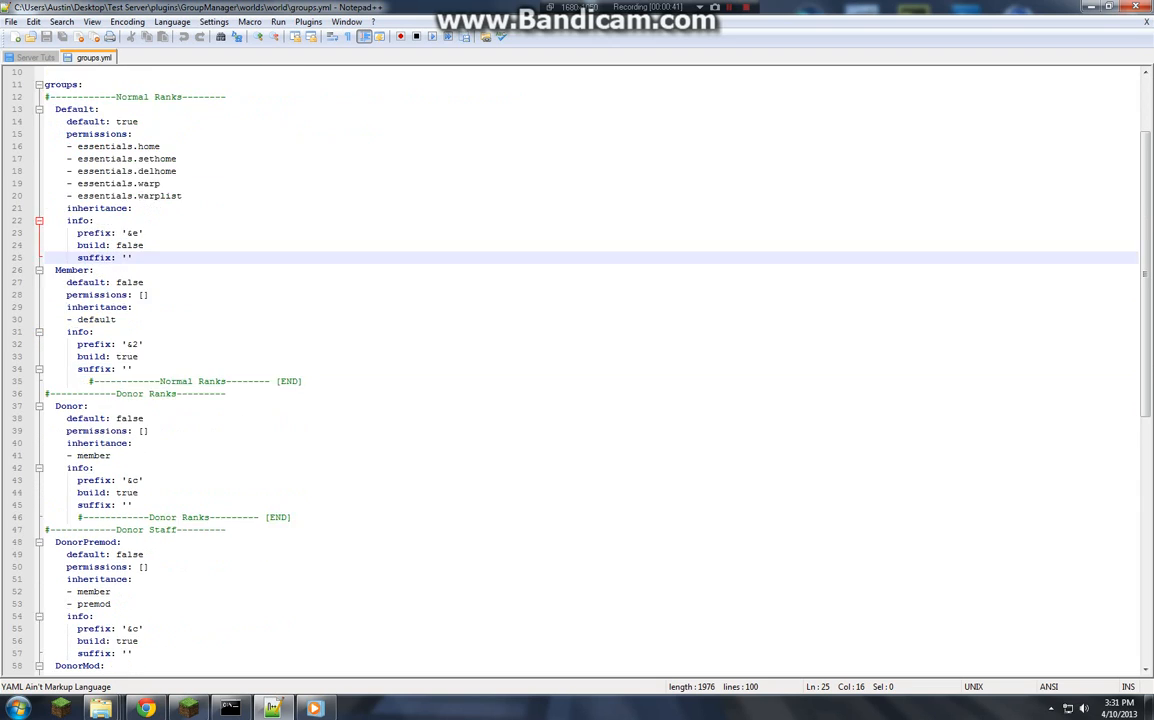
scroll("down", 3)
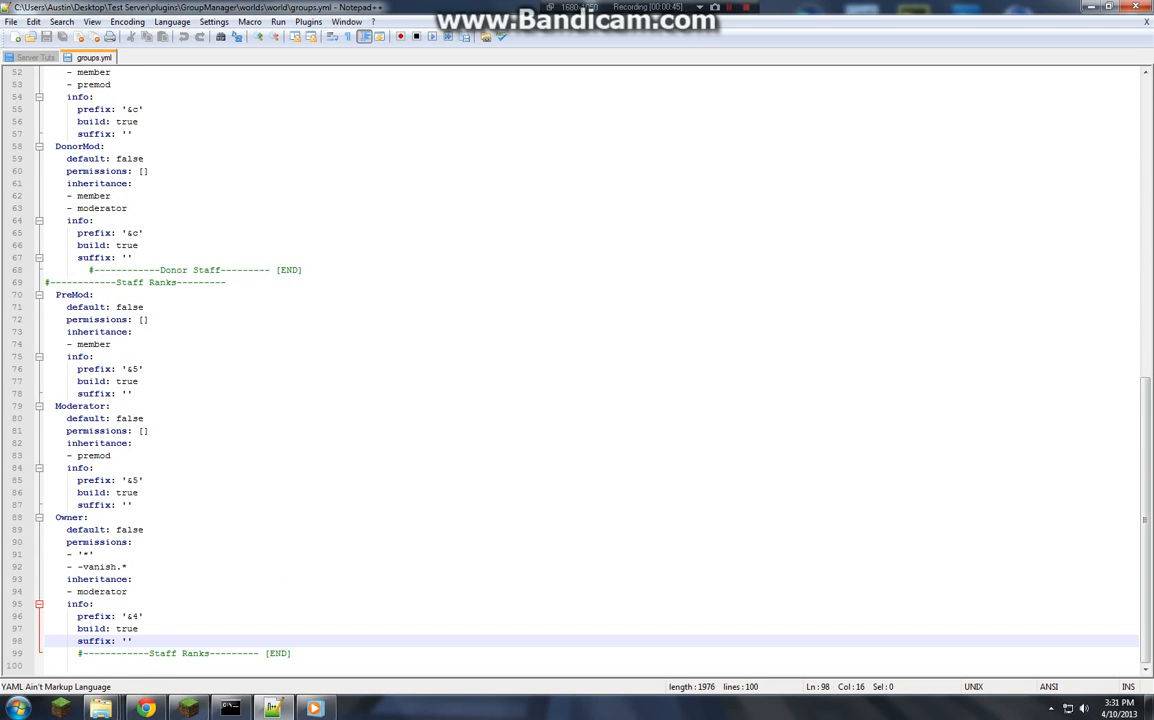
type("&")
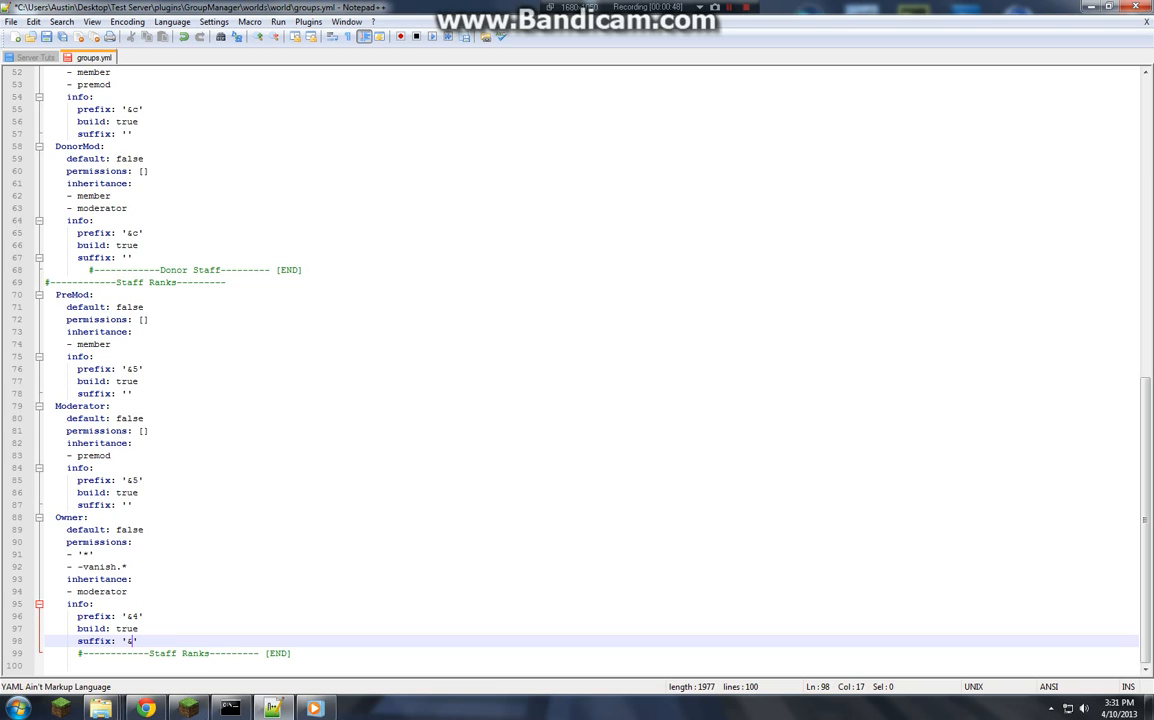
type("e")
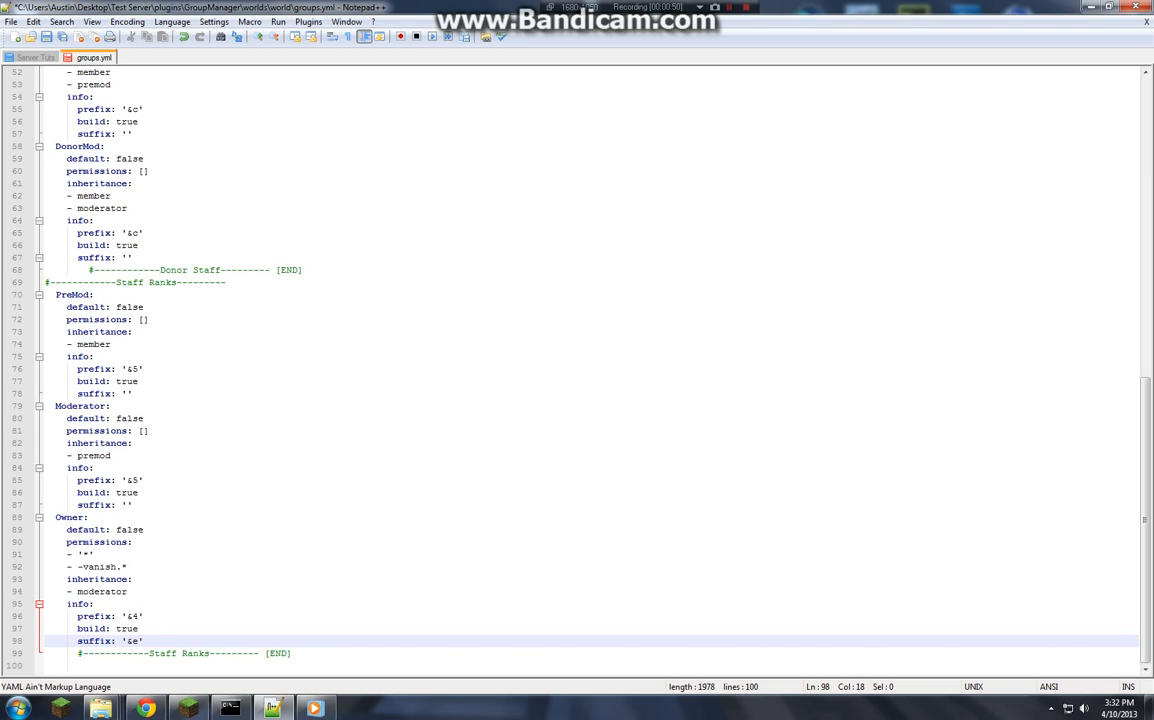
type("[&e")
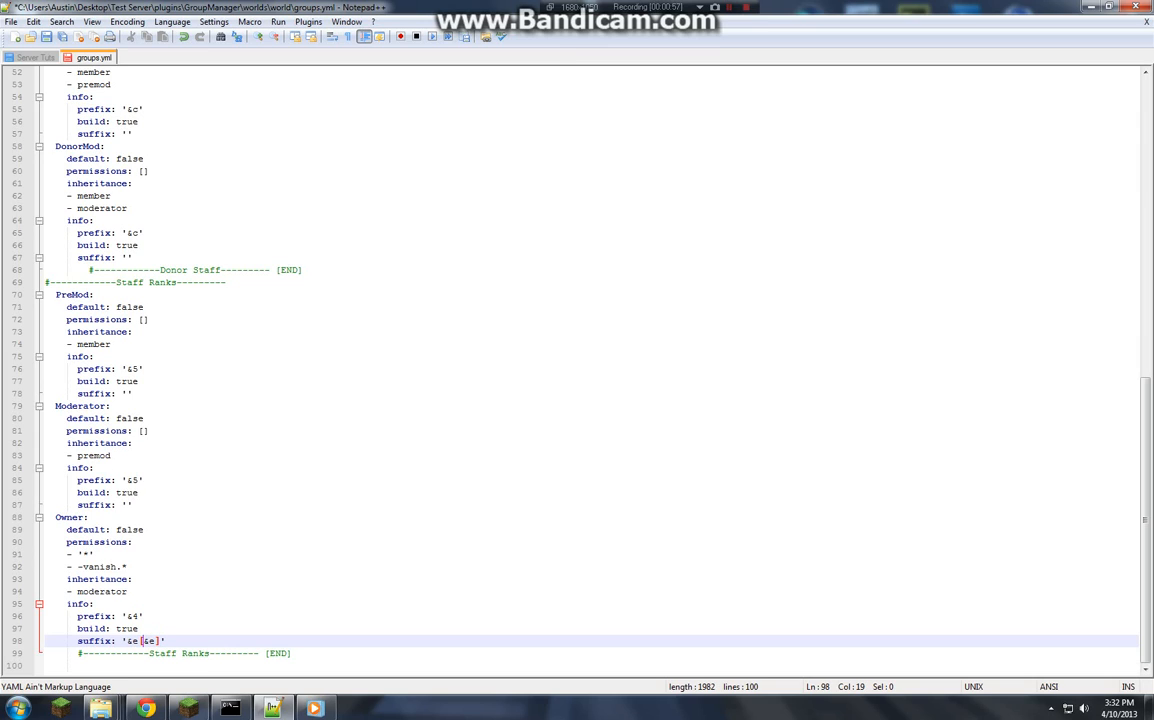
type("Owner")
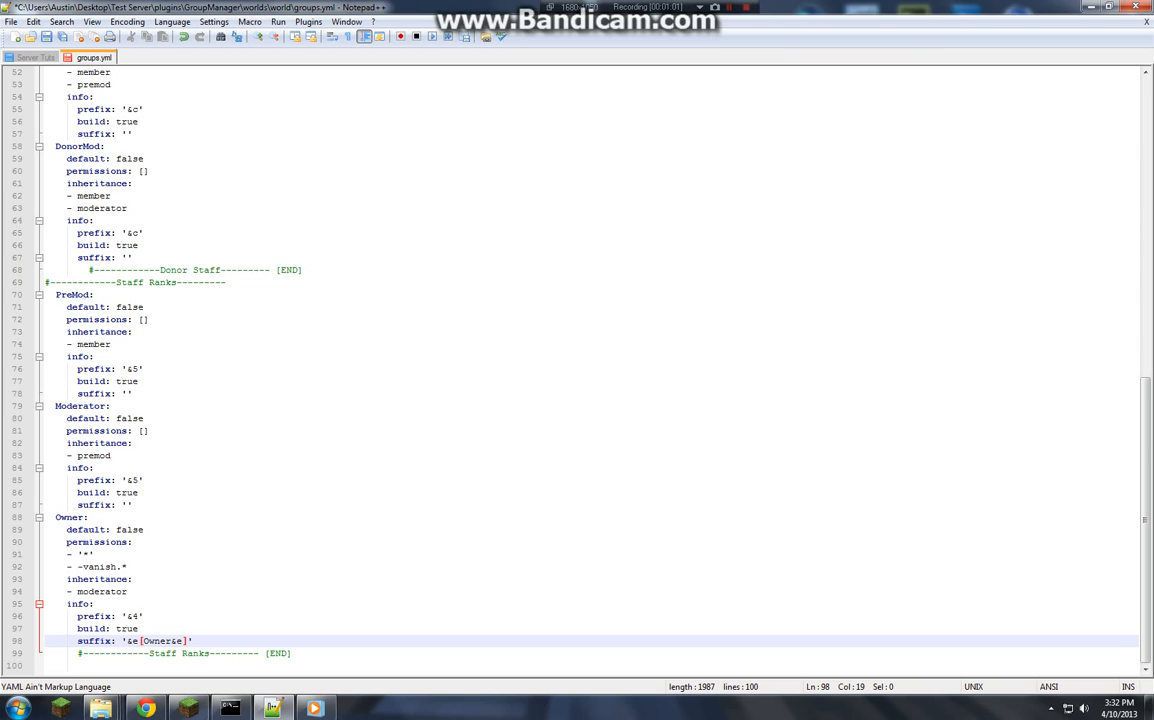
type("4")
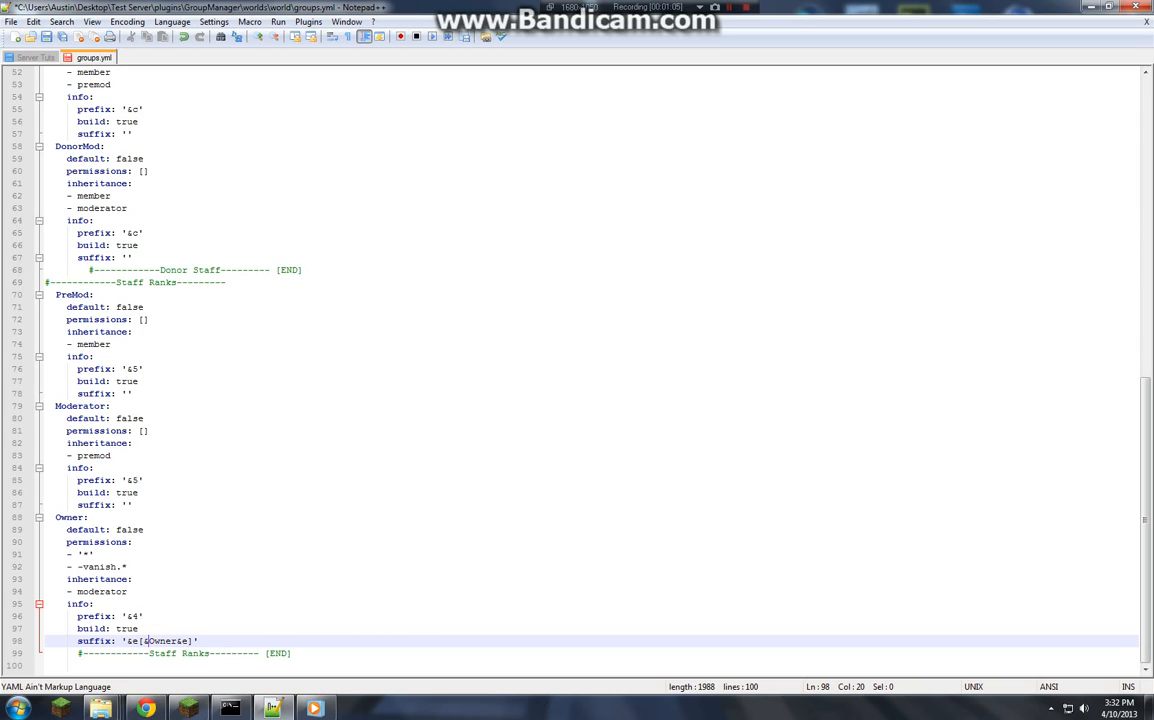
type("6")
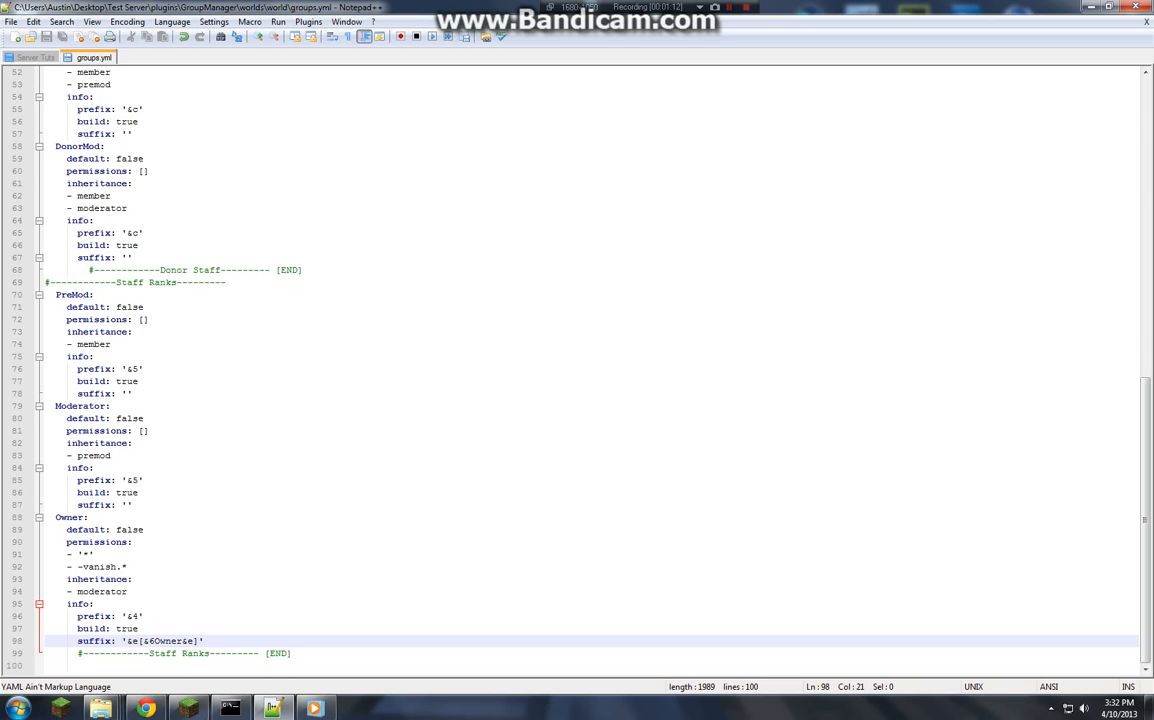
mouse_move(188, 708)
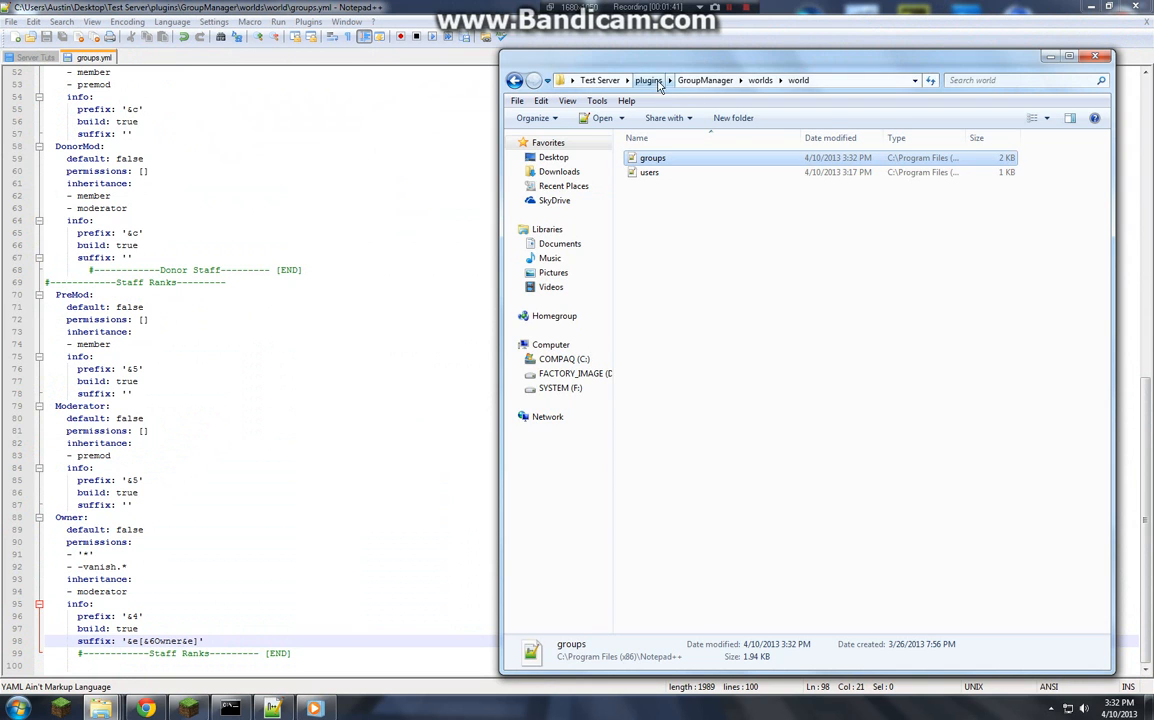
Step: Return from the world folder up to the plugins folder in Explorer
left_click(648, 80)
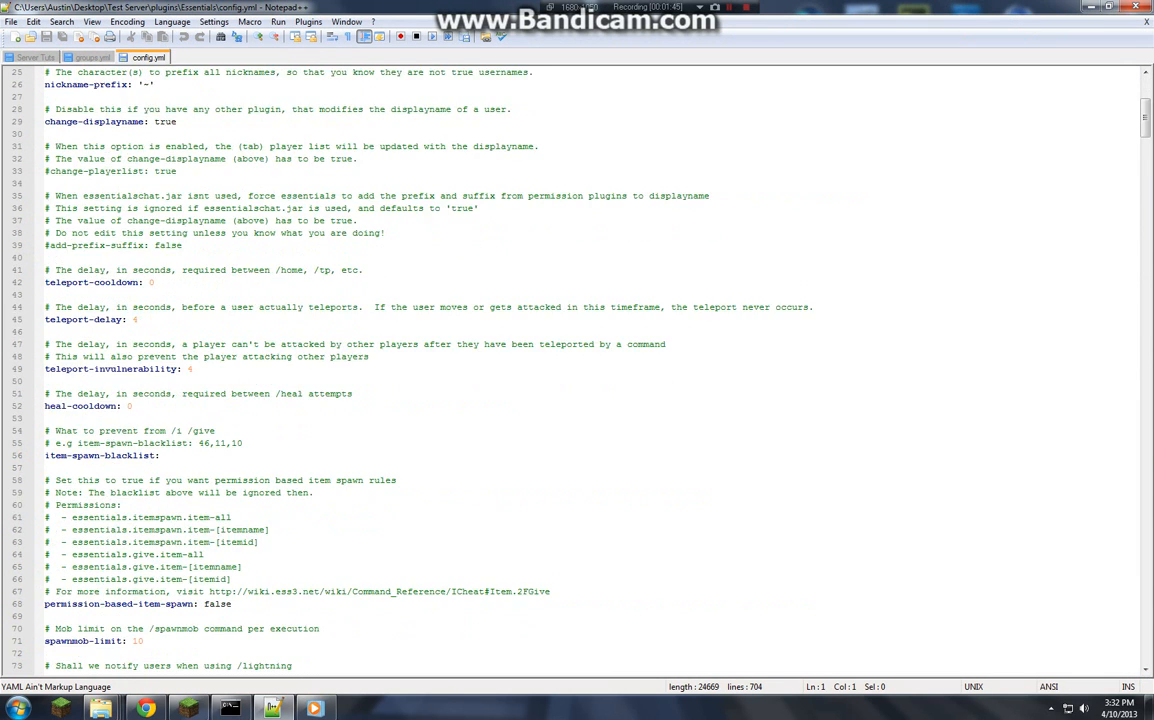
Step: Comment out the plain chat format line and select {WORLDNAME} in the Default group format
scroll("down", 3)
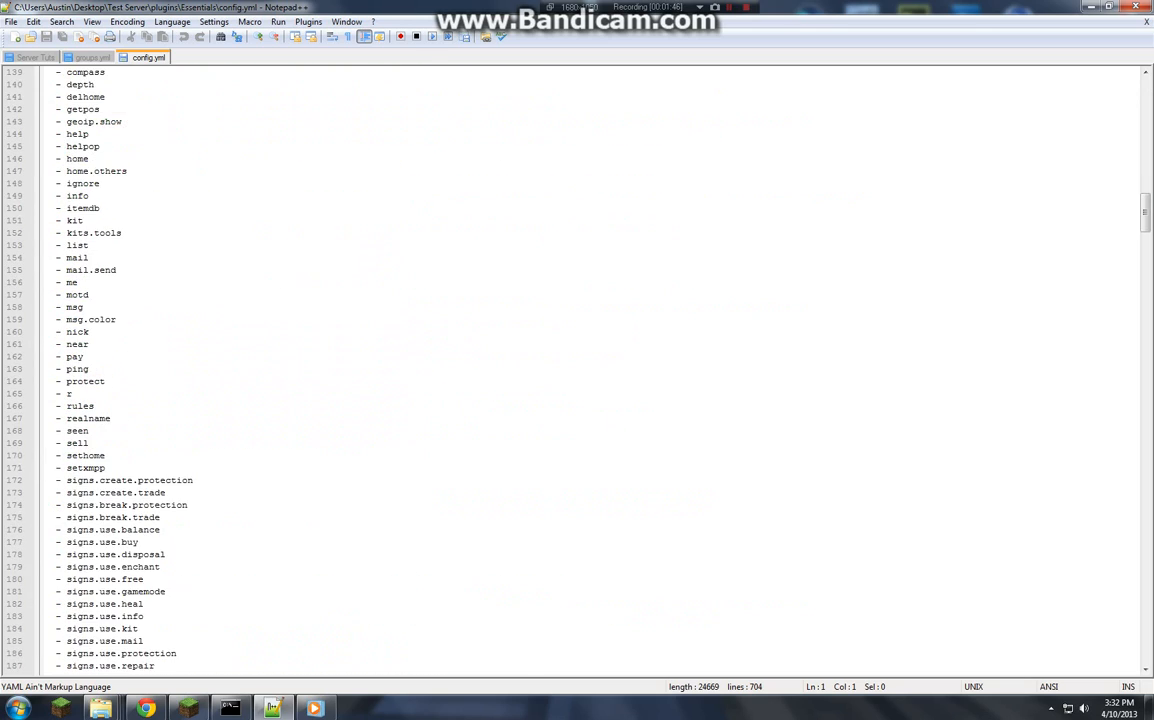
scroll("down", 3)
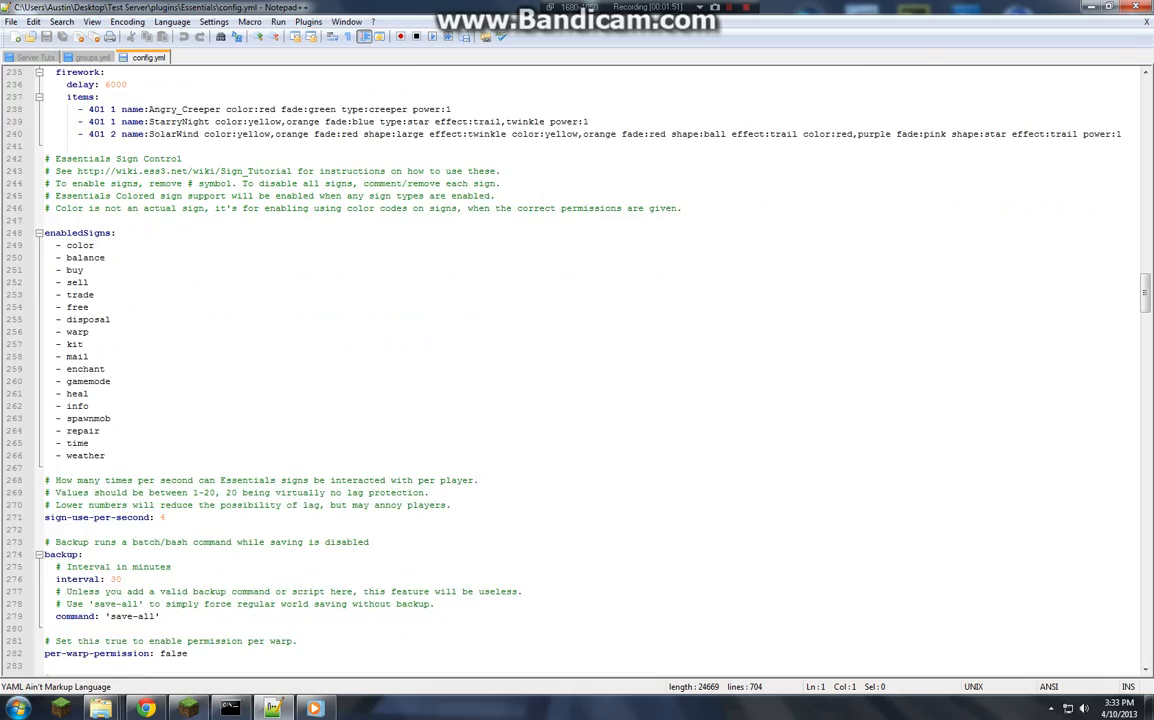
scroll("down", 3)
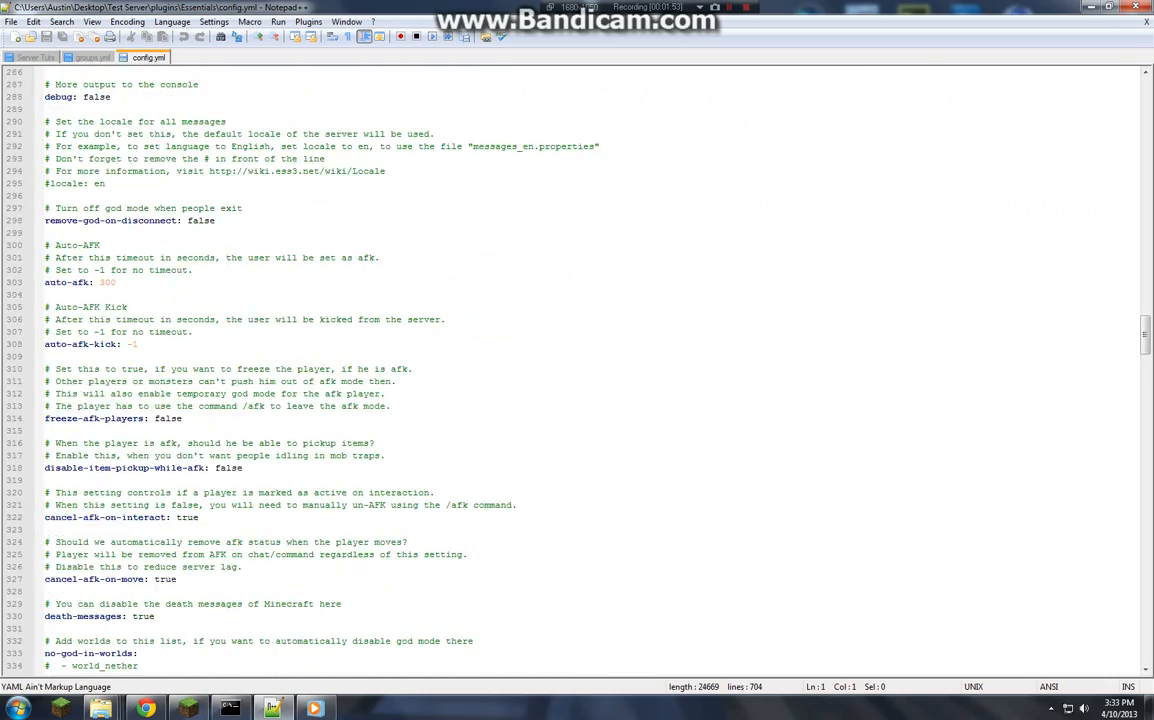
scroll("down", 3)
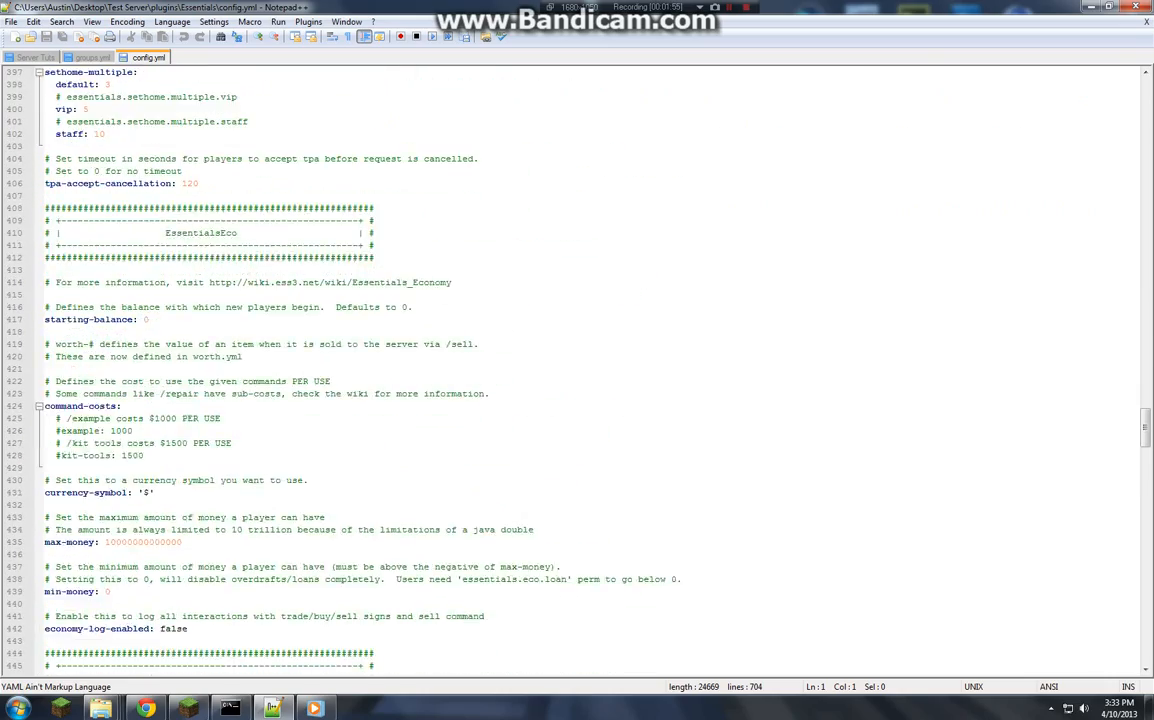
scroll("down", 3)
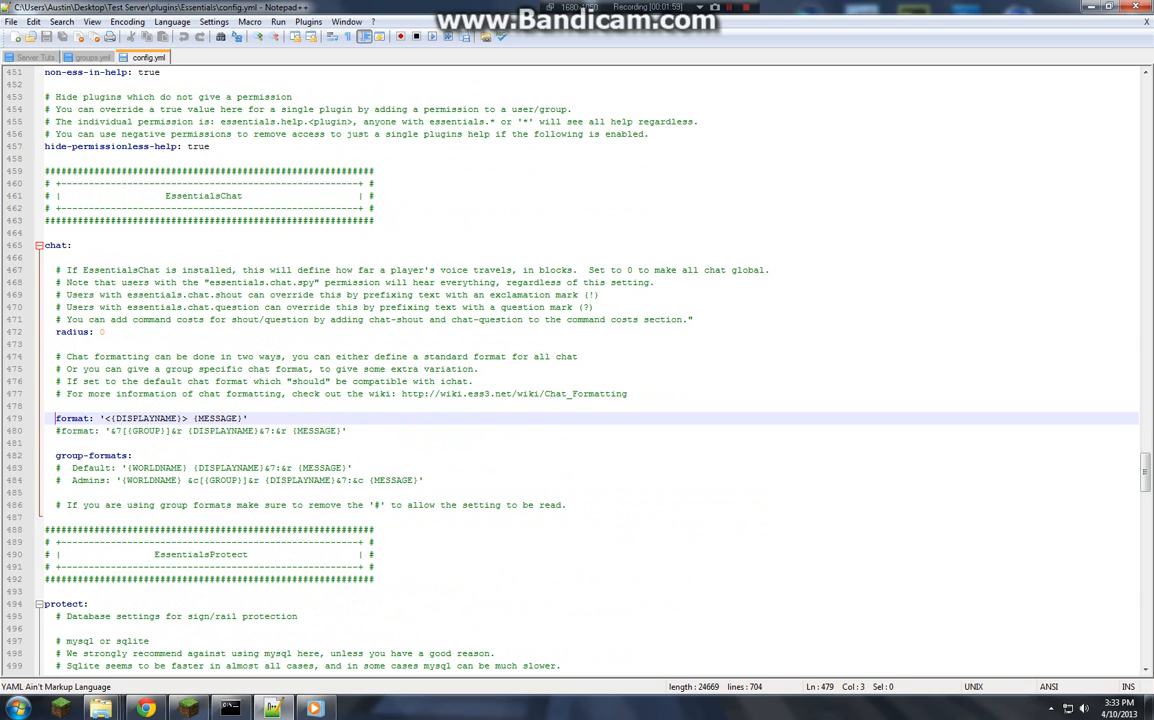
type("#")
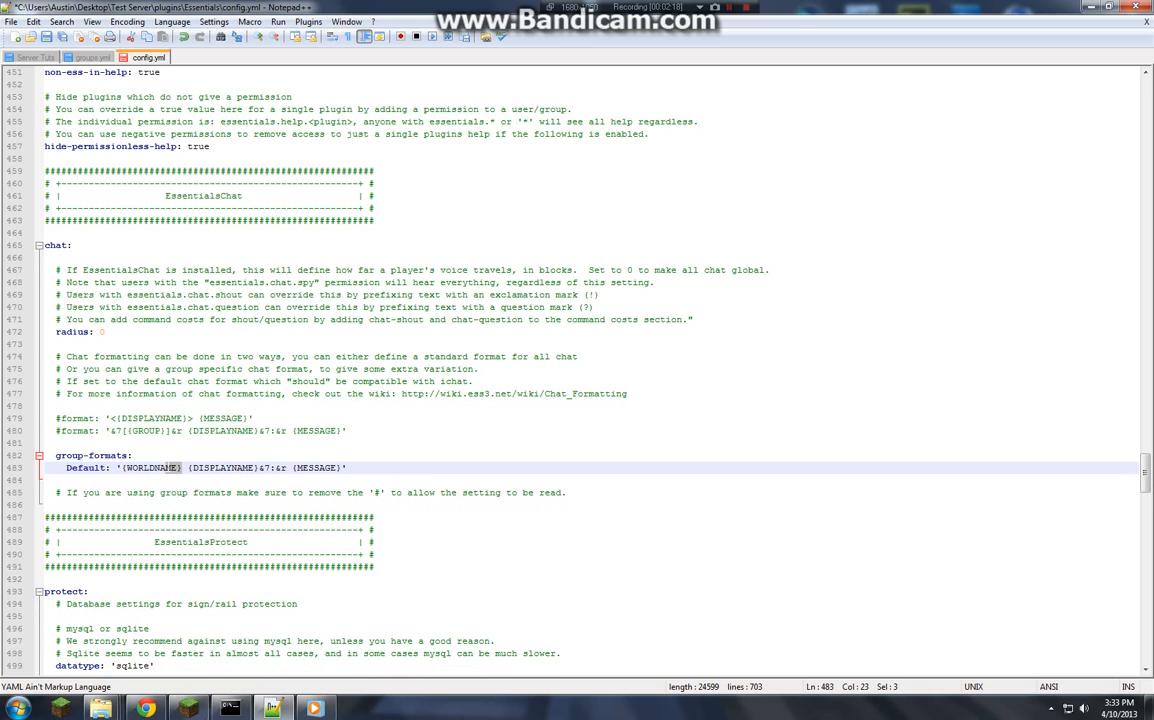
double_click(150, 468)
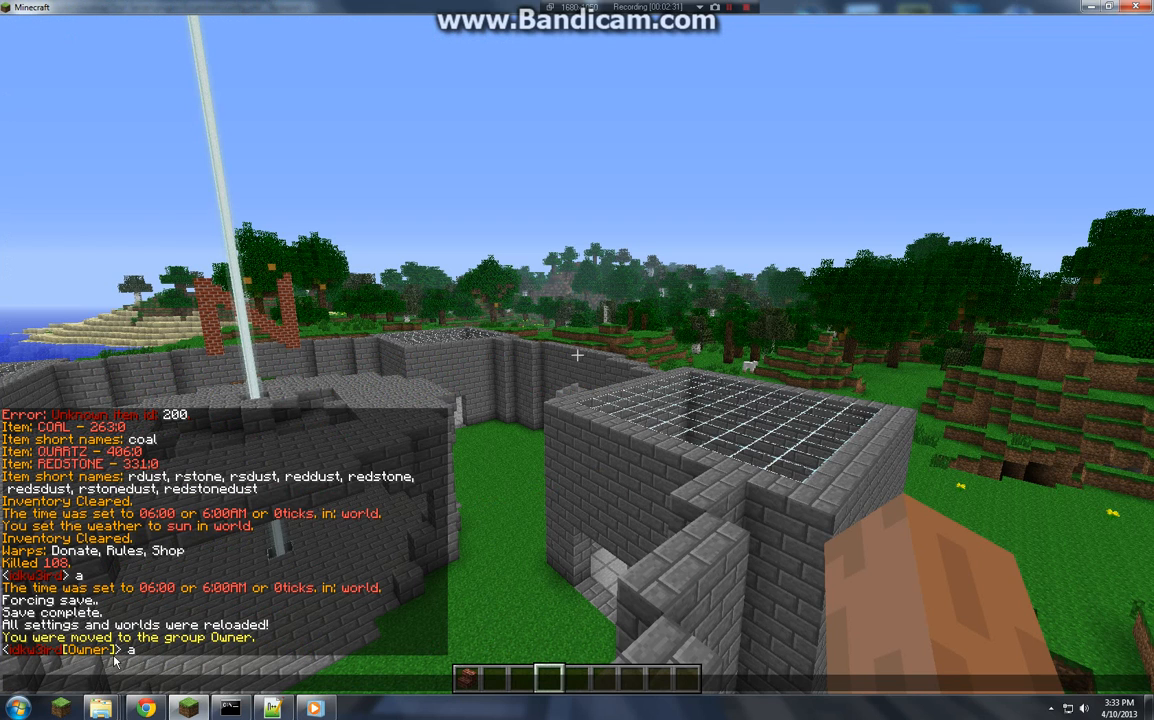
Step: Return to Notepad++ after testing the [Owner] tag in Minecraft chat
left_click(188, 708)
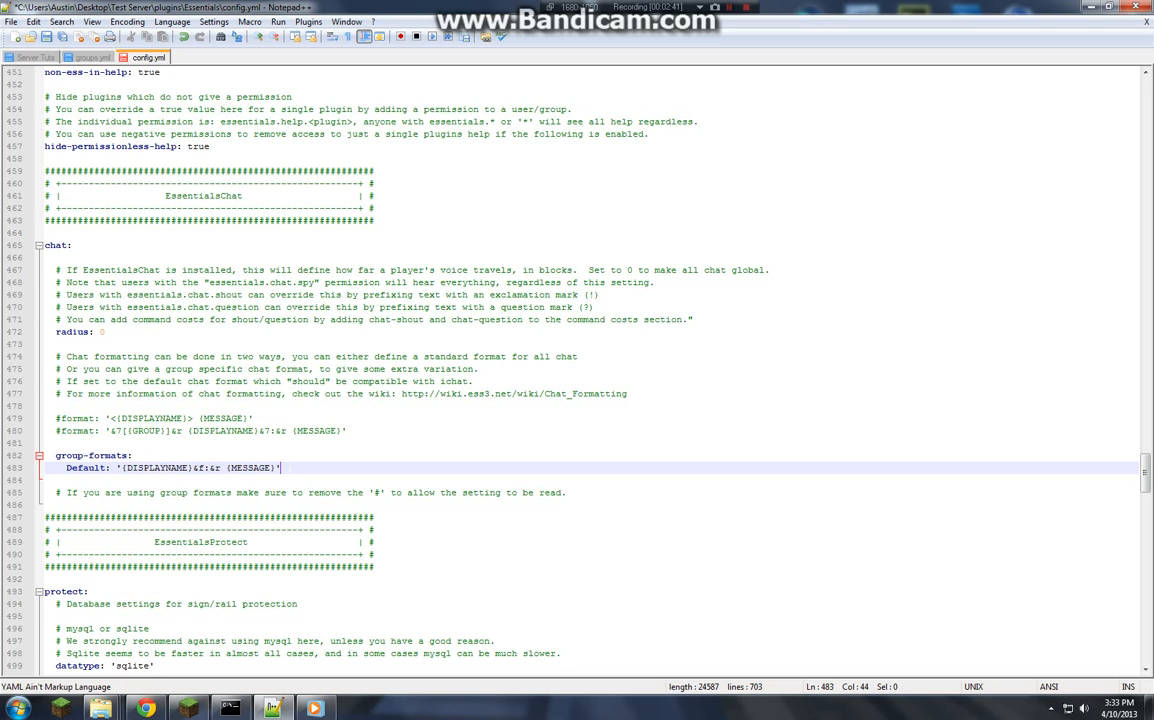
Step: Fold the Default and Member group blocks in groups.yml down to their rank names
left_click(92, 56)
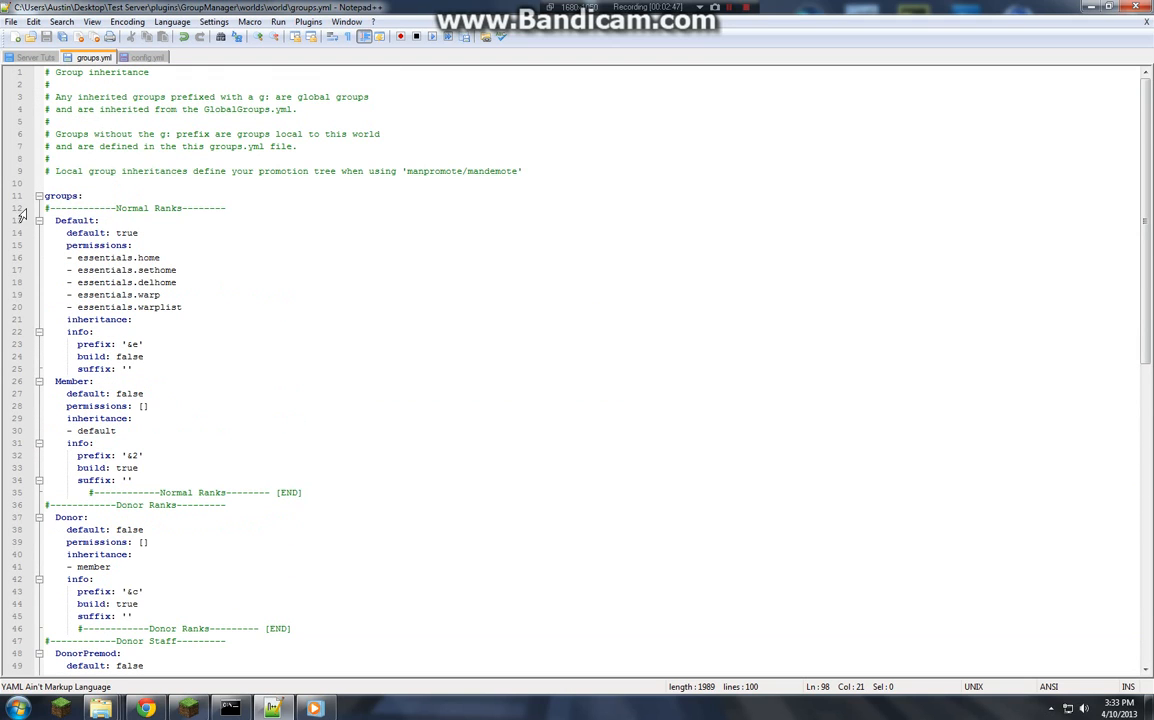
mouse_move(144, 56)
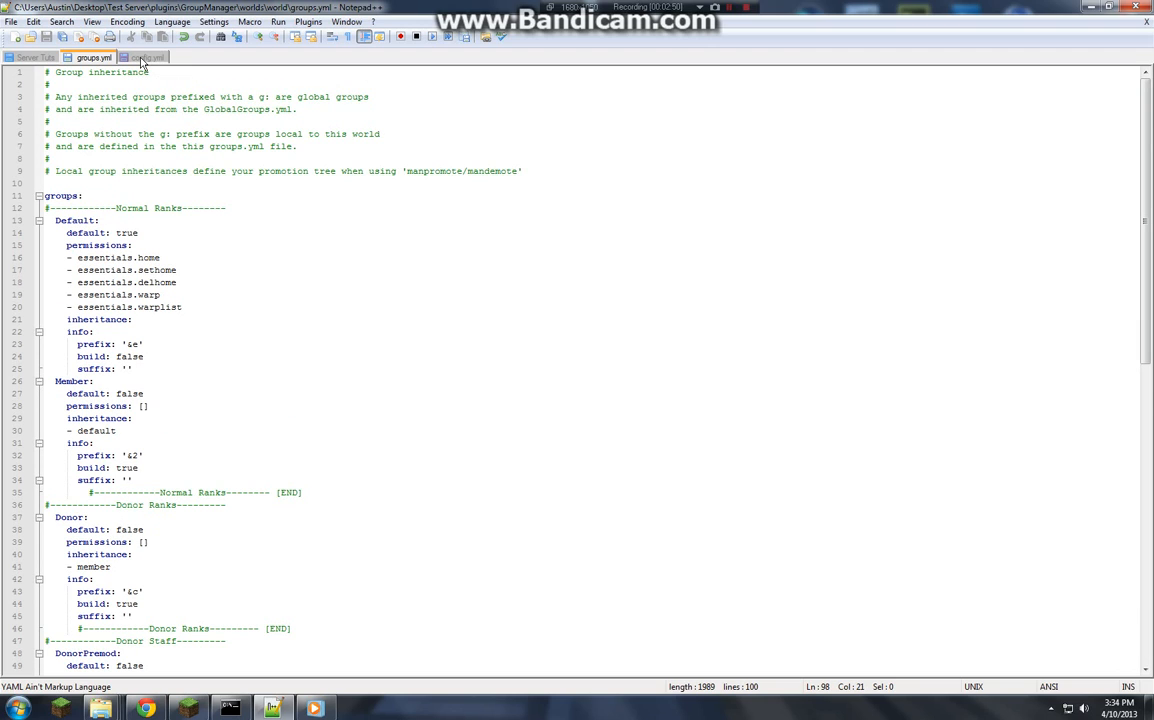
left_click(38, 220)
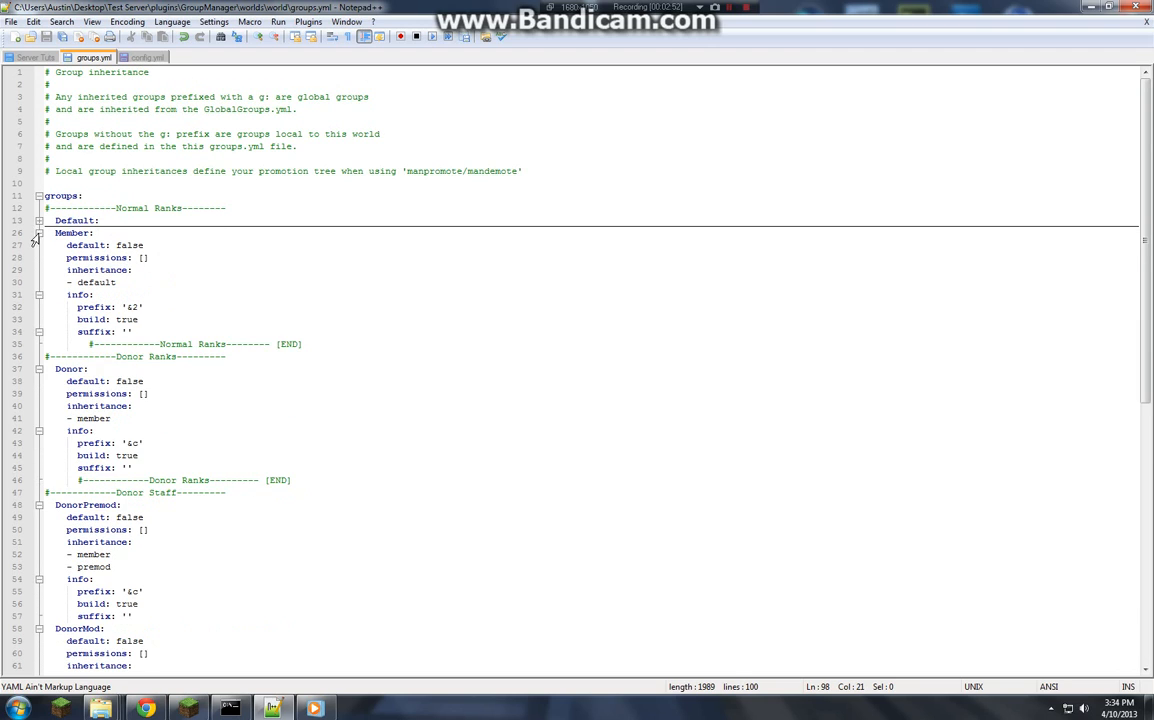
left_click(40, 232)
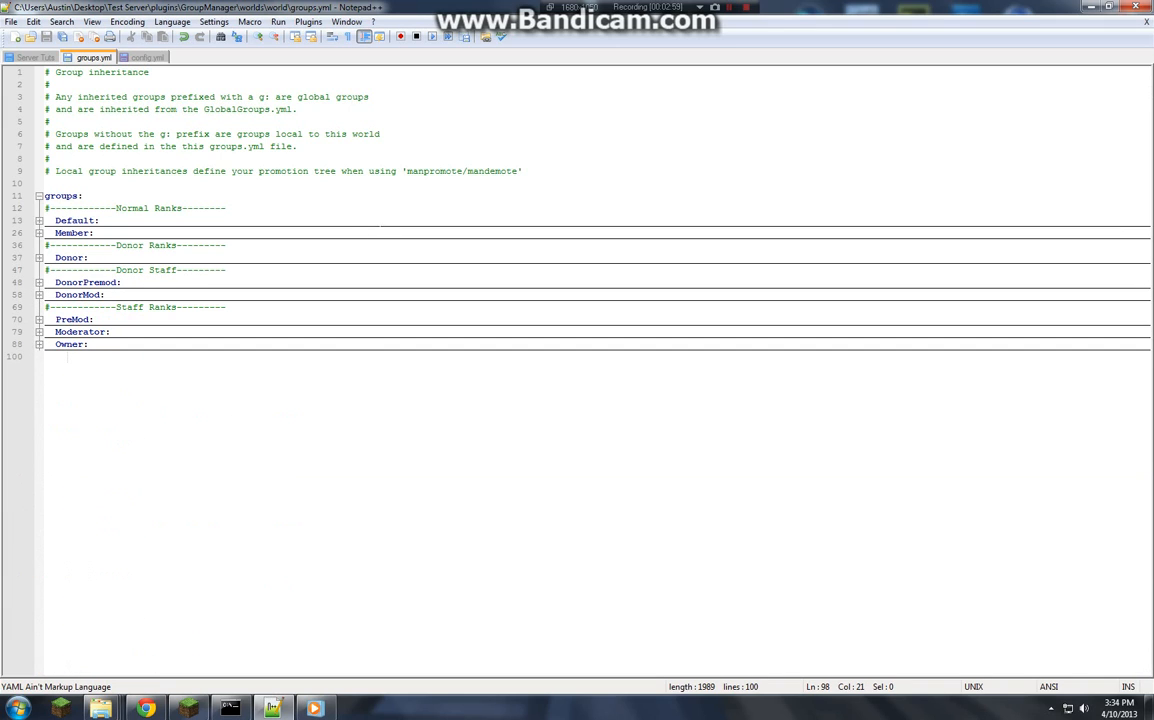
left_click(730, 8)
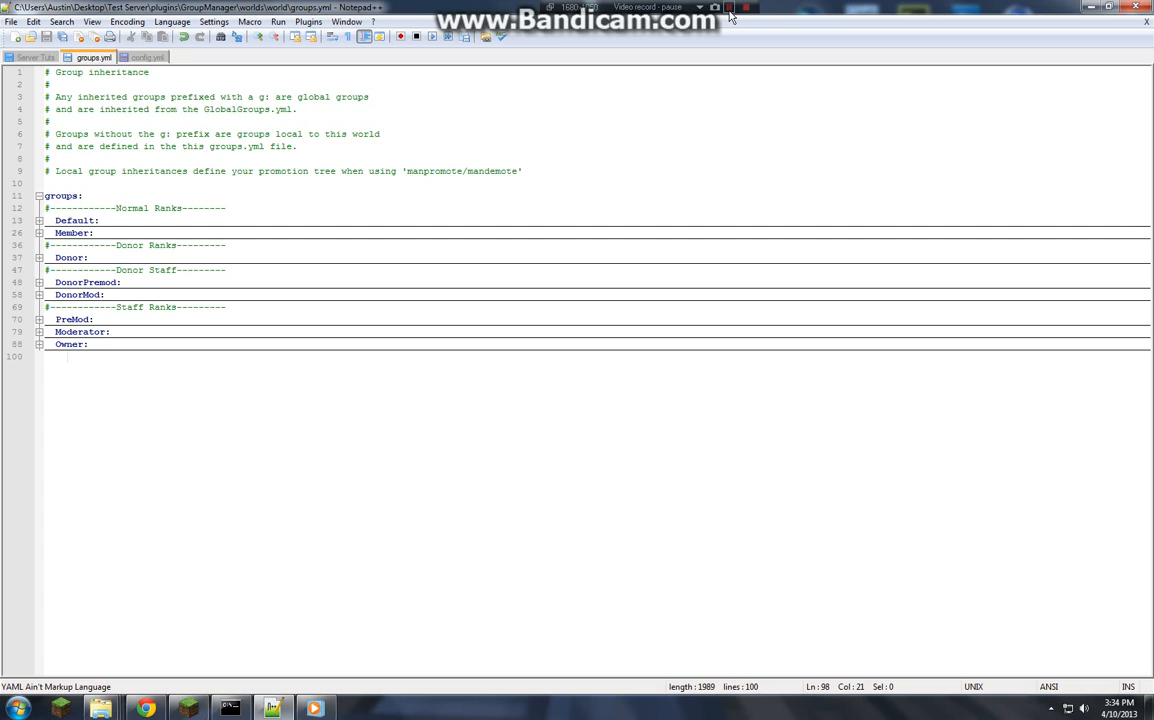
left_click(148, 56)
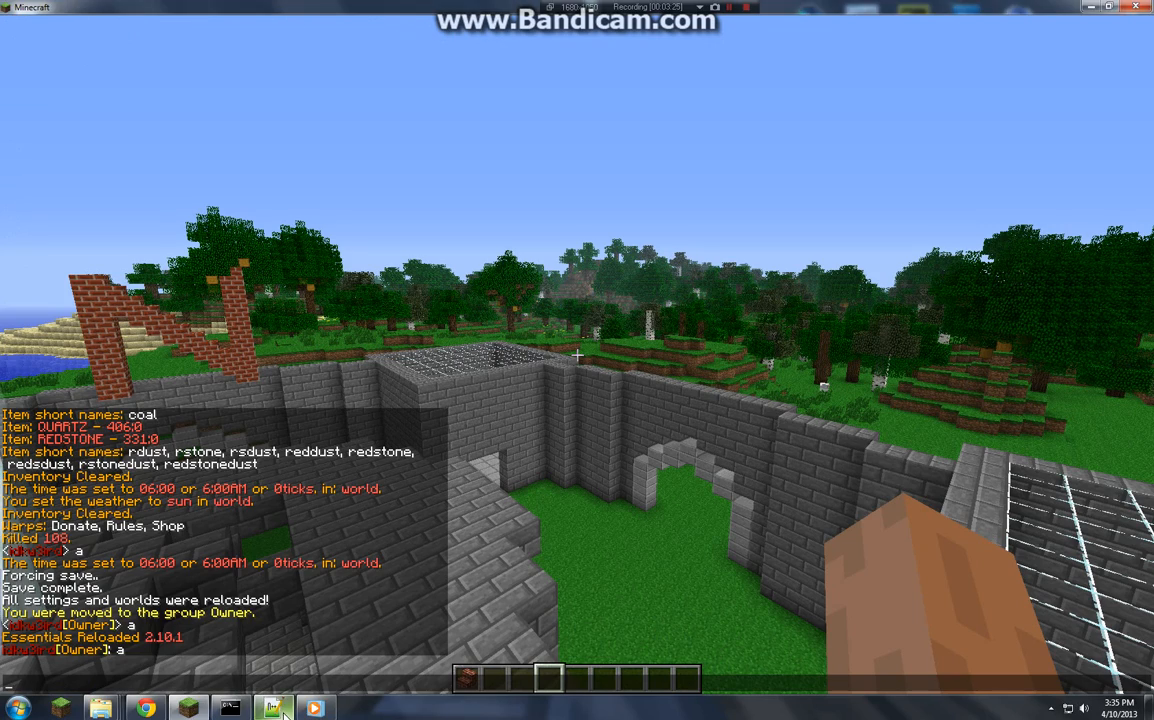
left_click(272, 708)
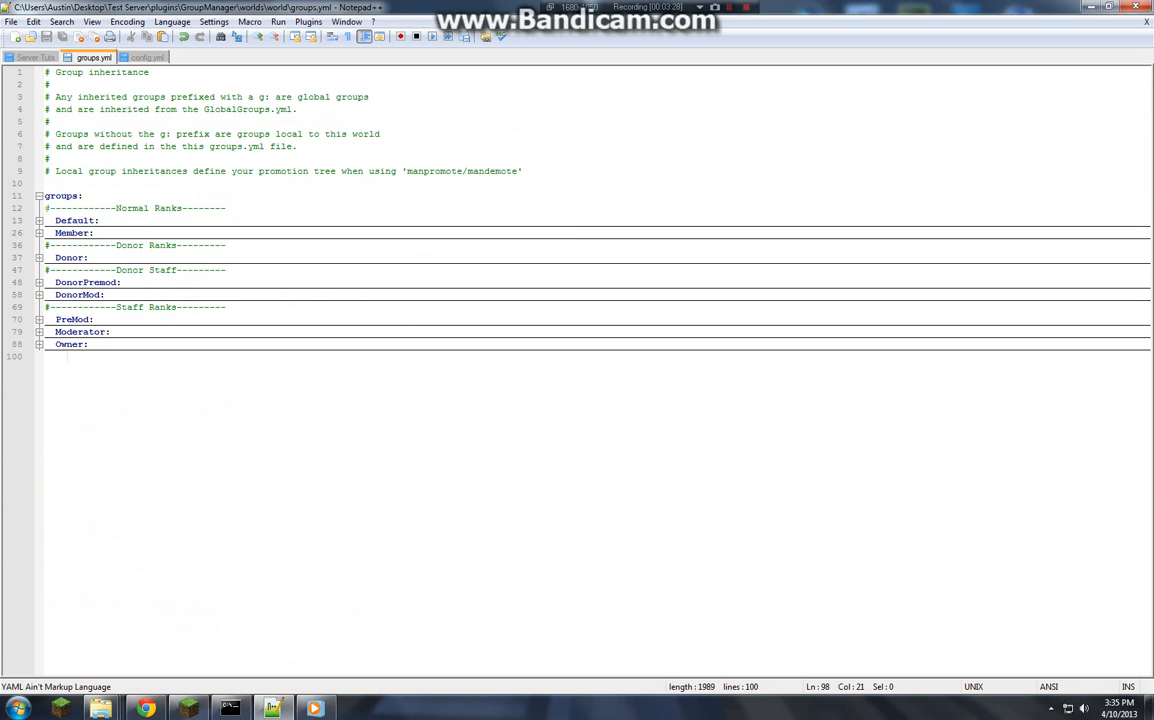
Step: Move the Owner tag out of the suffix into the prefix as [&6Owner&e]
left_click(40, 220)
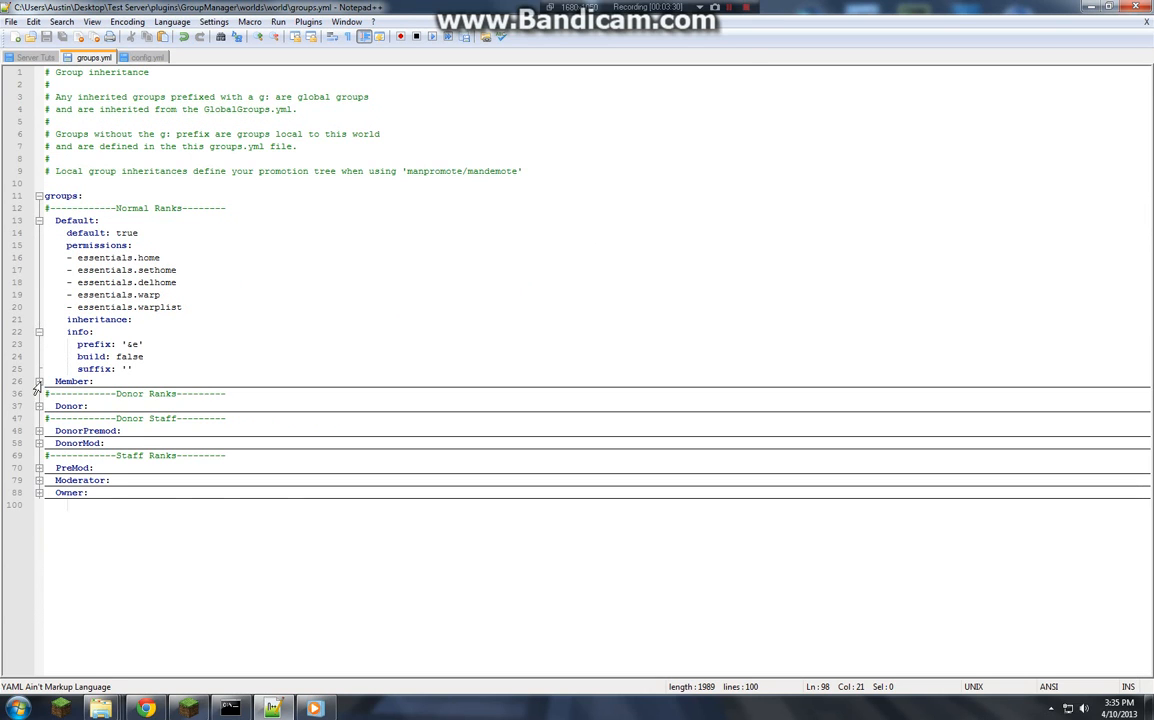
left_click(40, 380)
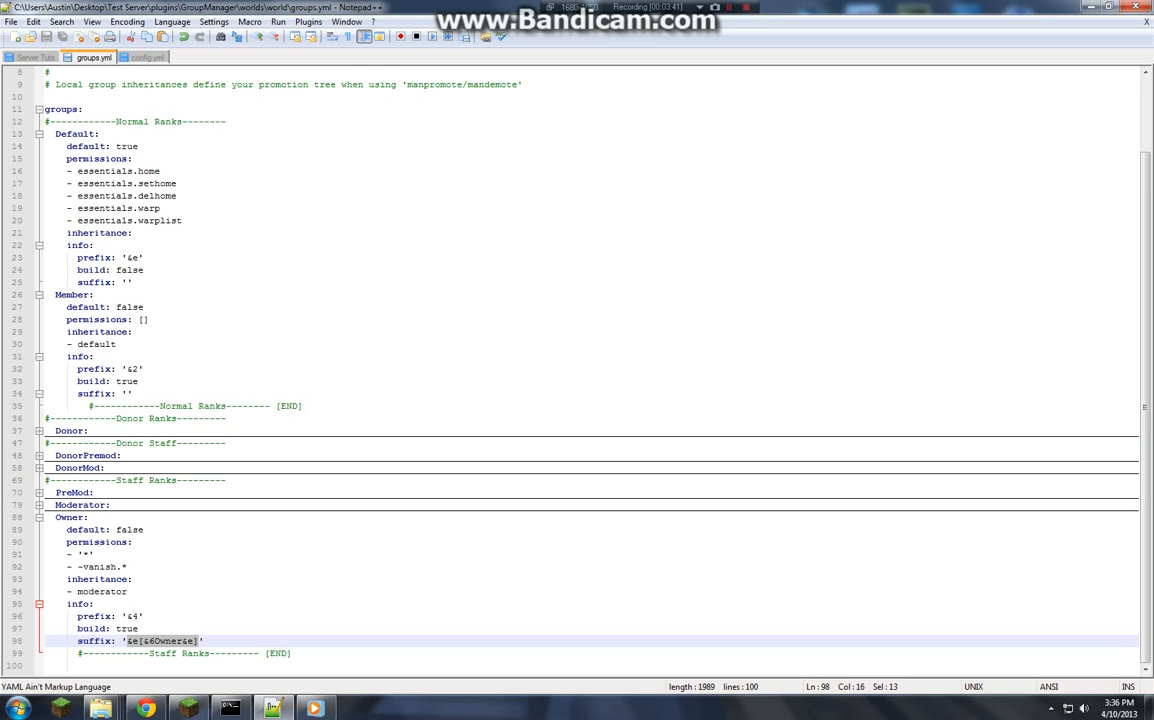
key("Delete")
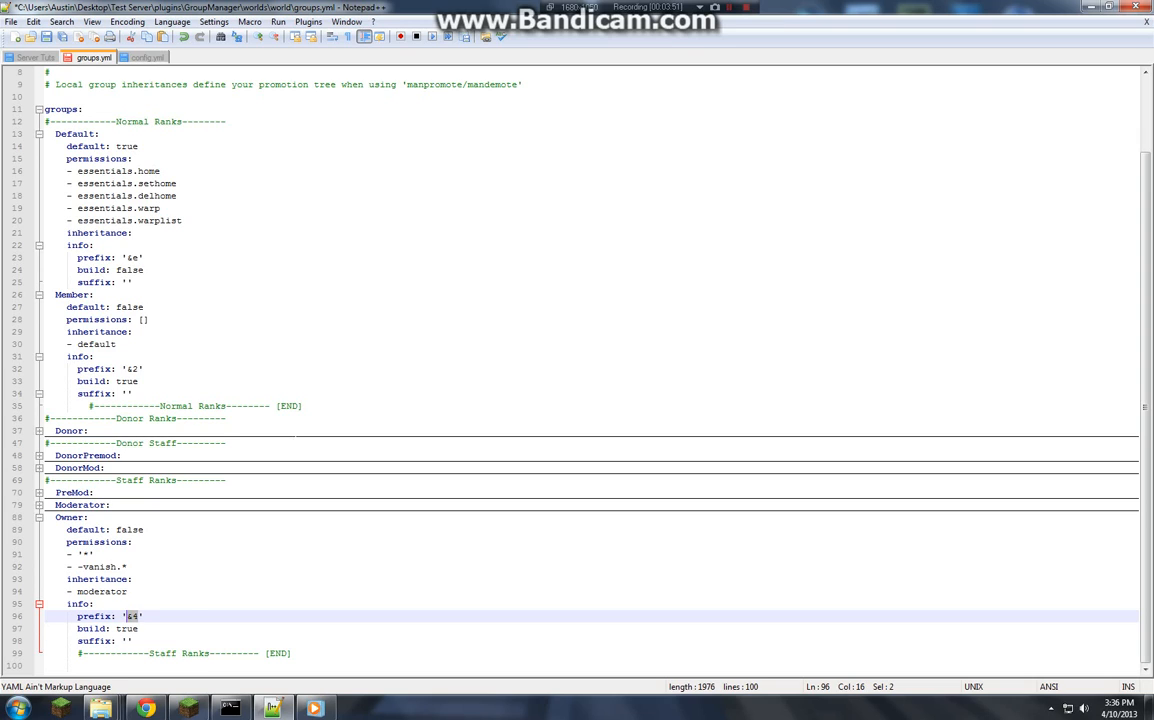
type("[&6Owner&e]")
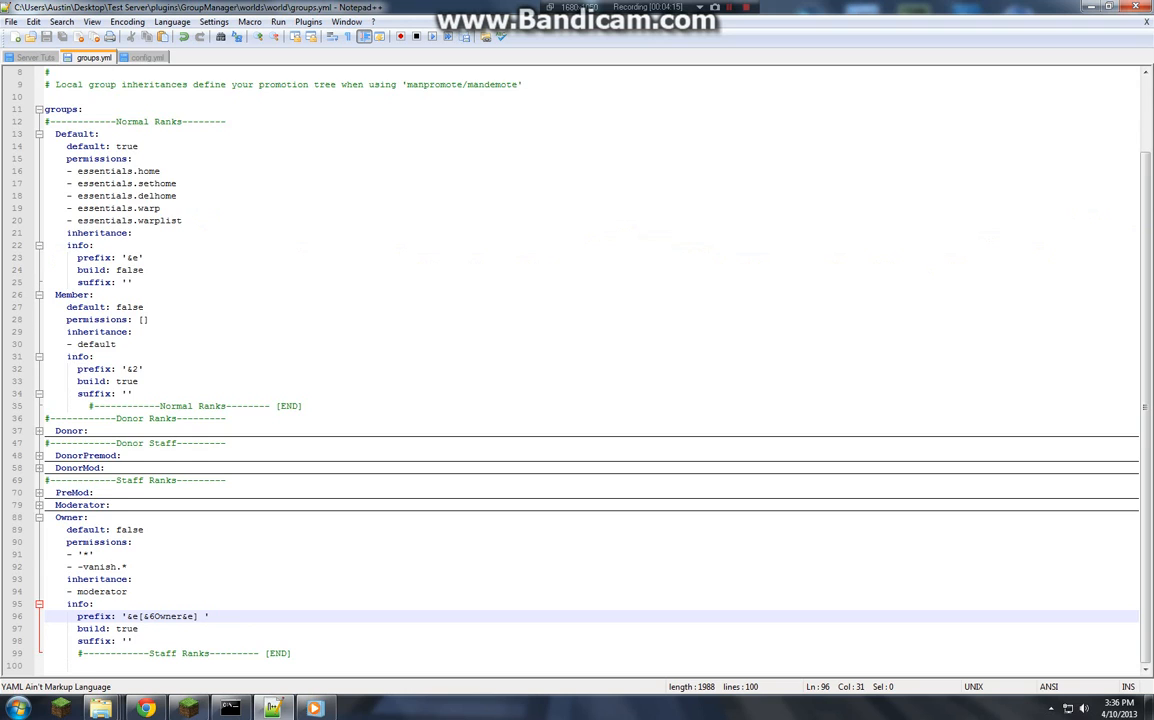
Step: Test the [Owner] prefix in Minecraft chat and return to groups.yml in the editor
left_click(148, 56)
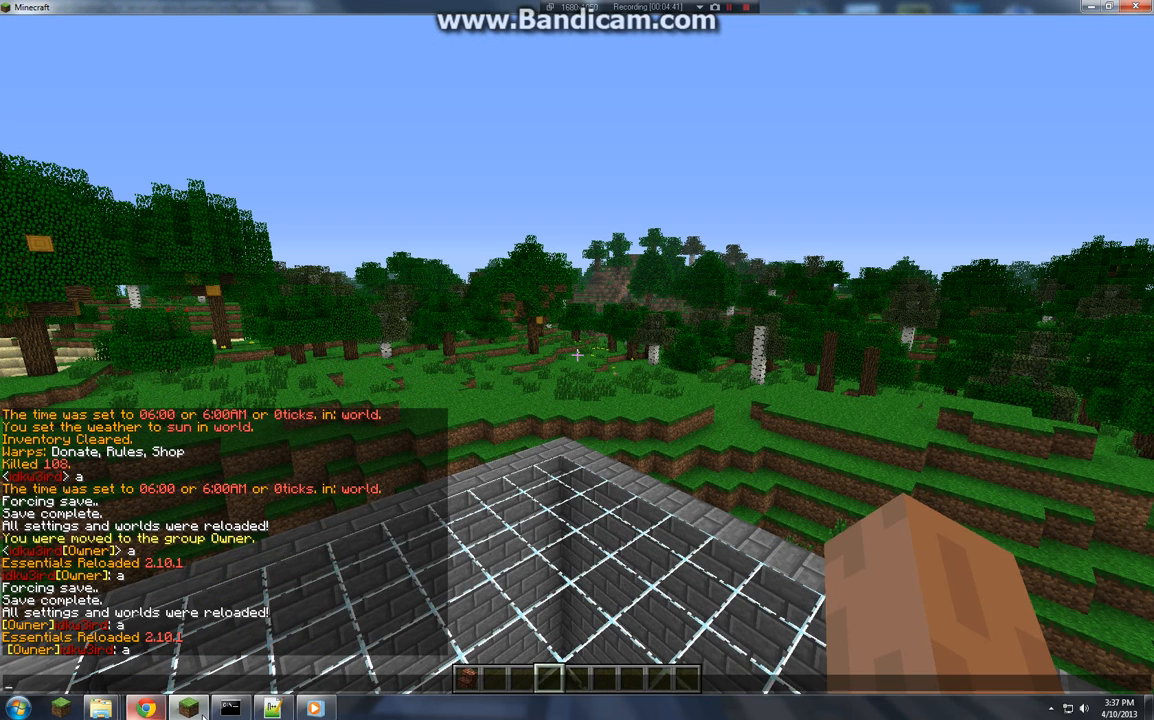
left_click(188, 708)
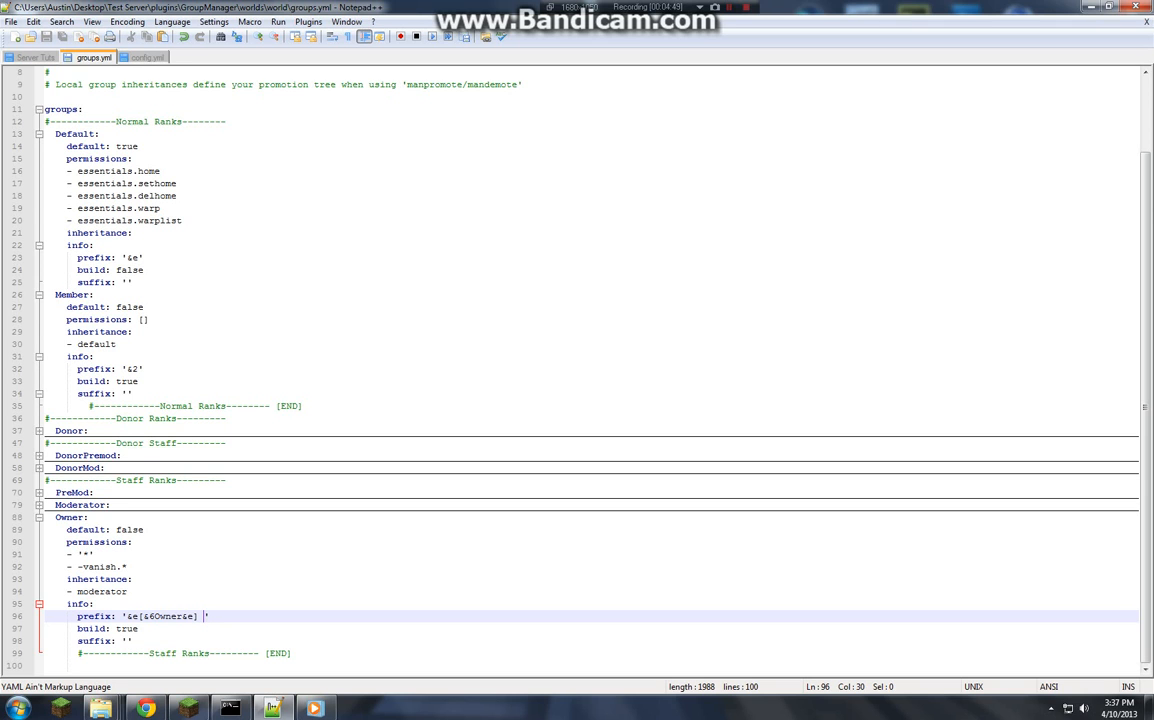
Step: Append a white &f code to the Owner prefix and switch to the Essentials config.yml
type("&")
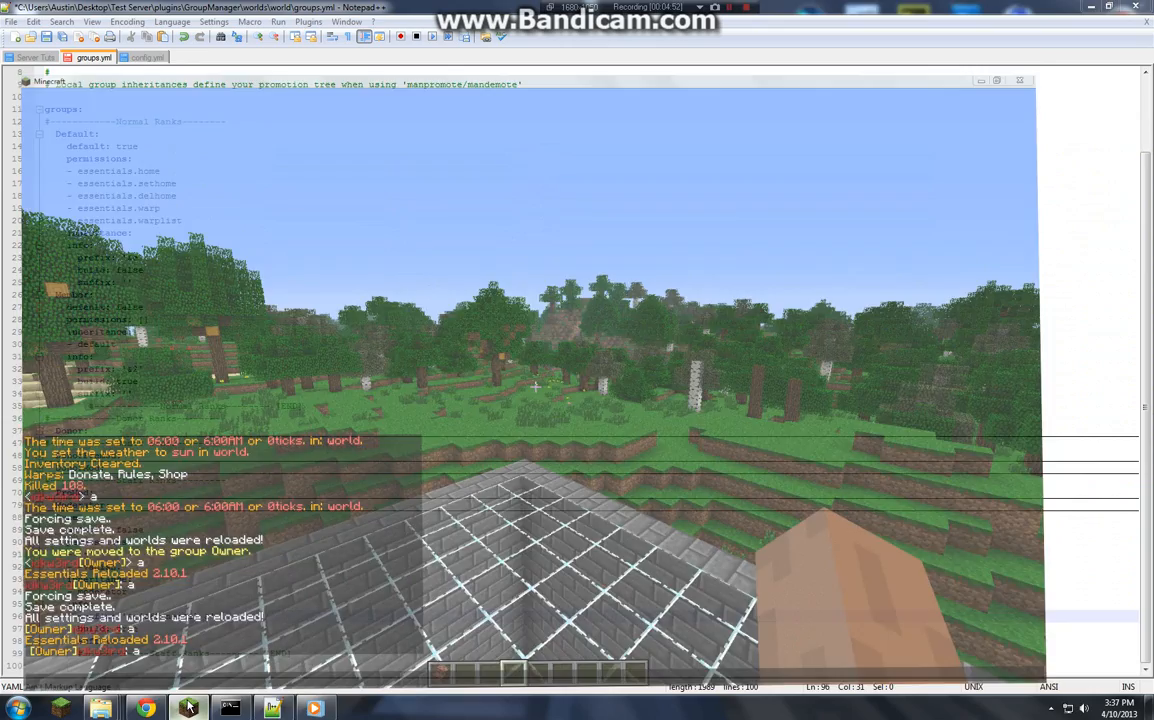
left_click(188, 708)
type("f")
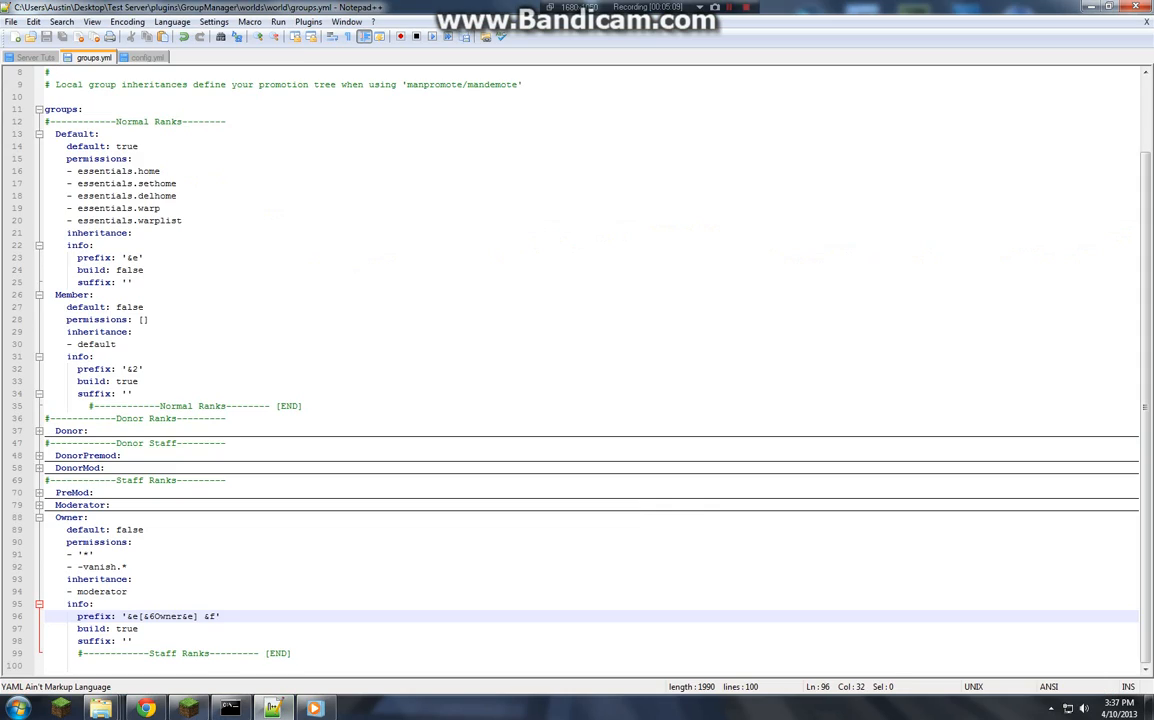
left_click(148, 56)
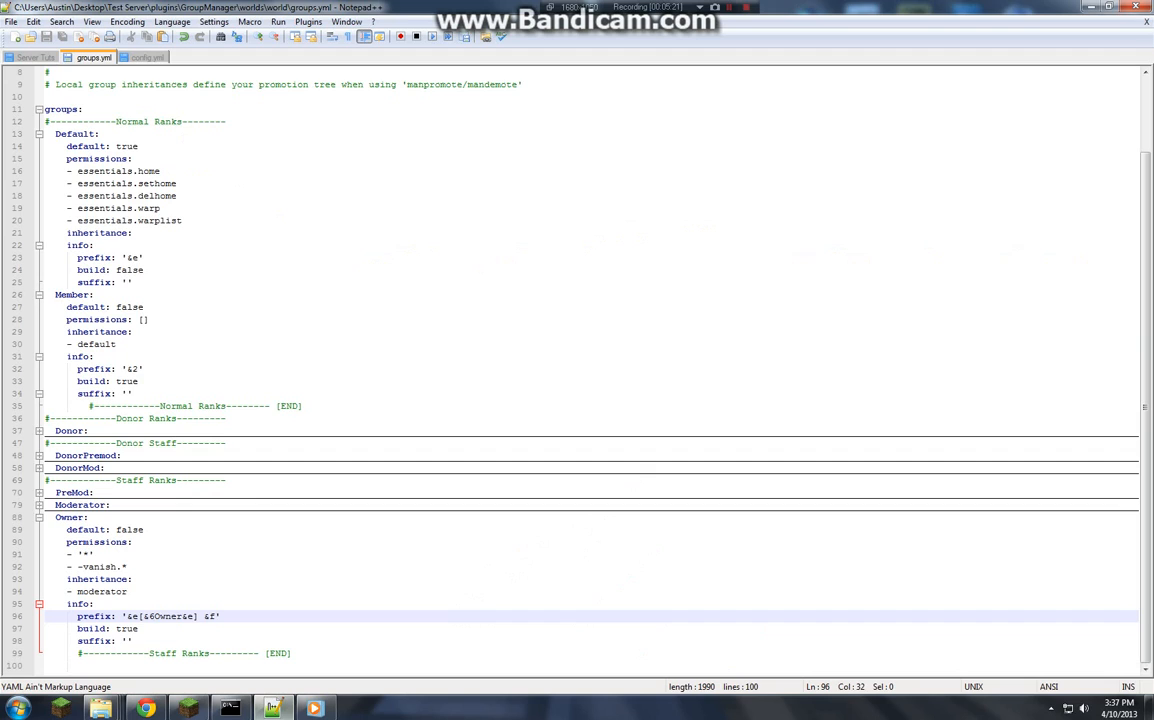
left_click(148, 56)
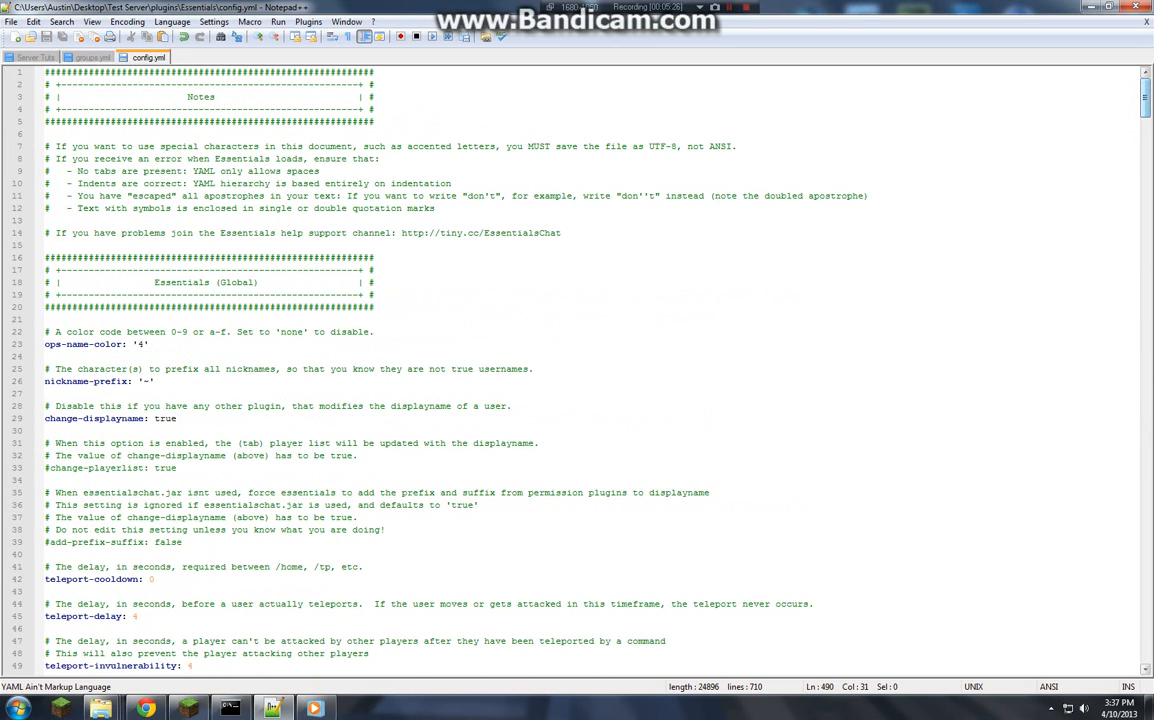
Step: Clear the 4 from ops-name-color so operators get no forced name colour
left_click(144, 344)
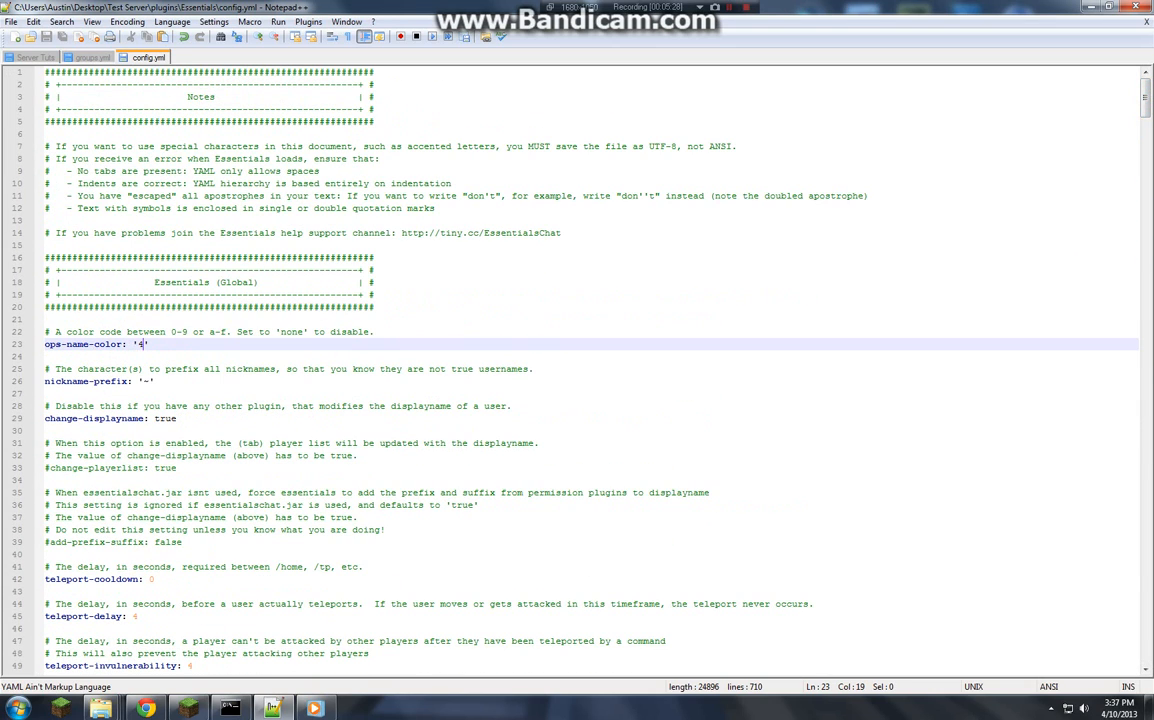
key("Backspace")
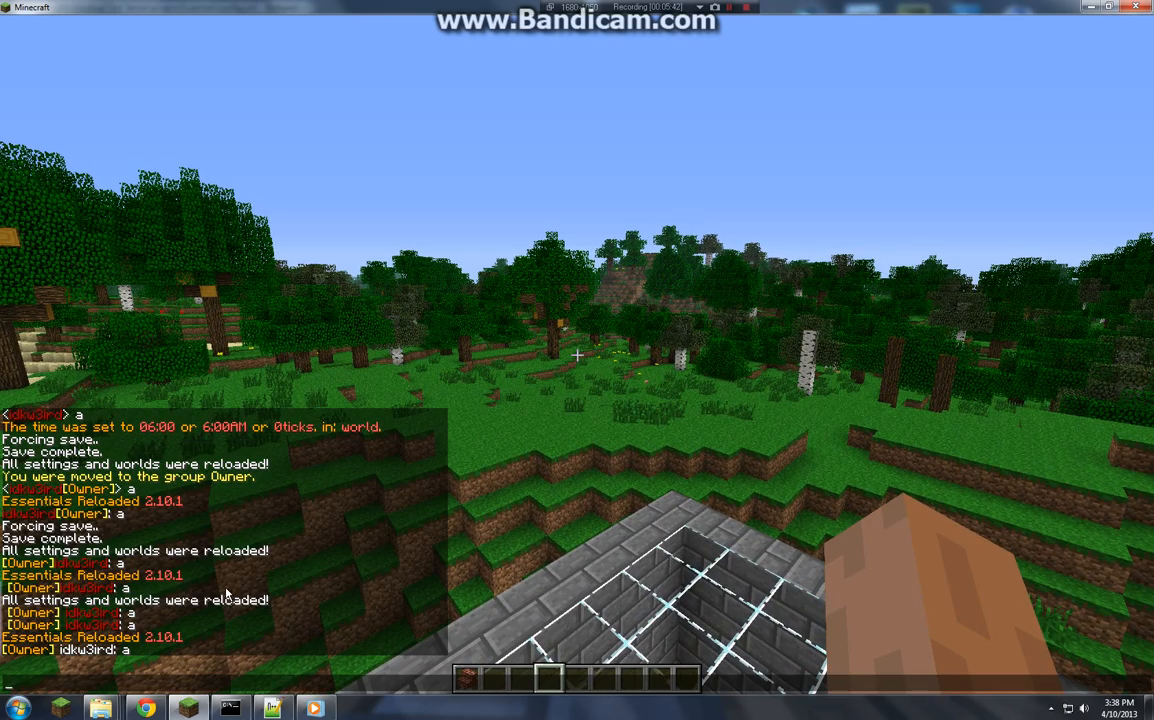
mouse_move(246, 644)
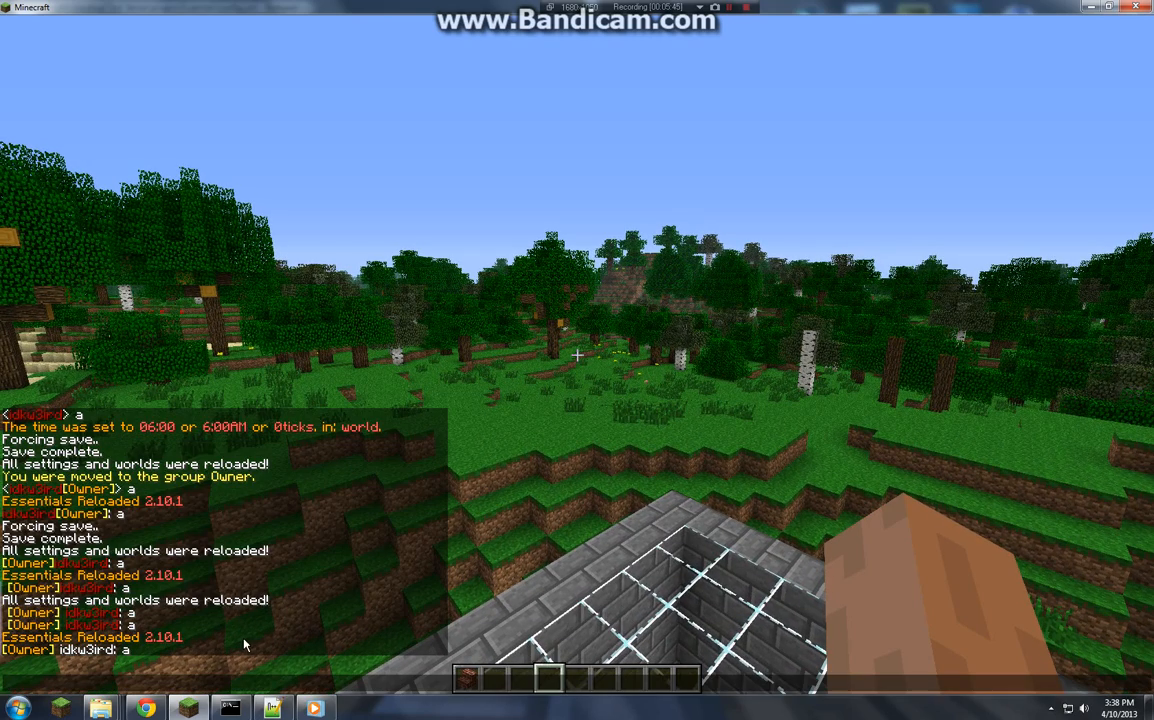
mouse_move(224, 662)
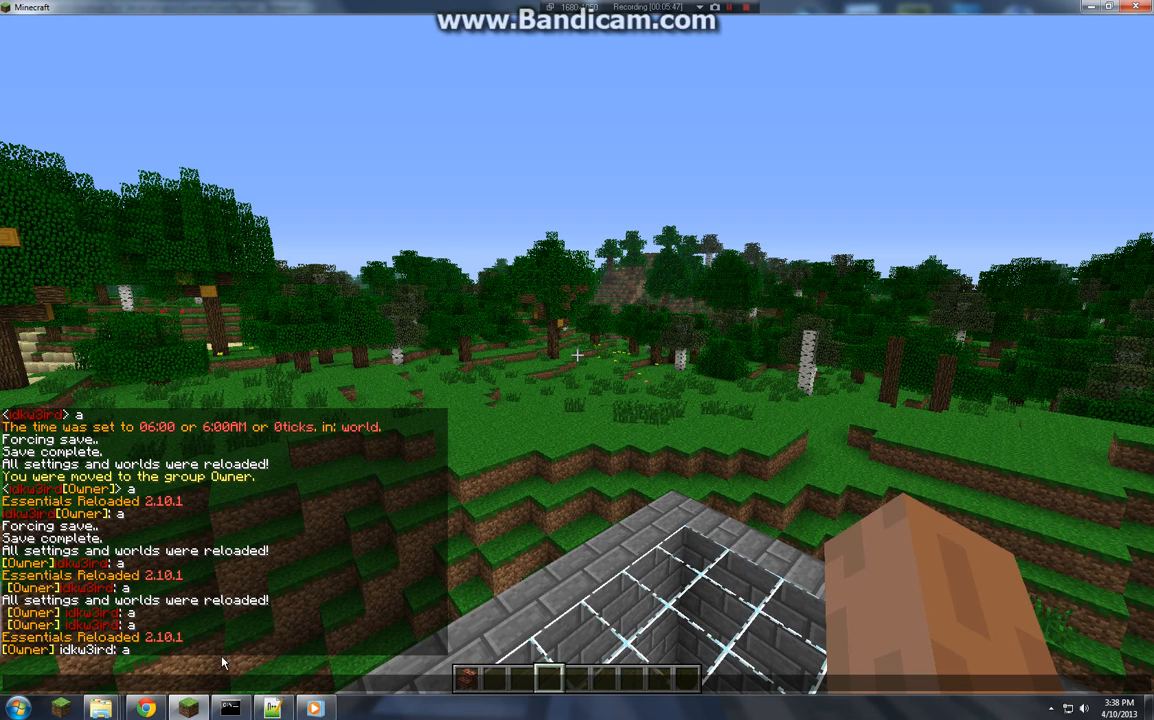
mouse_move(260, 660)
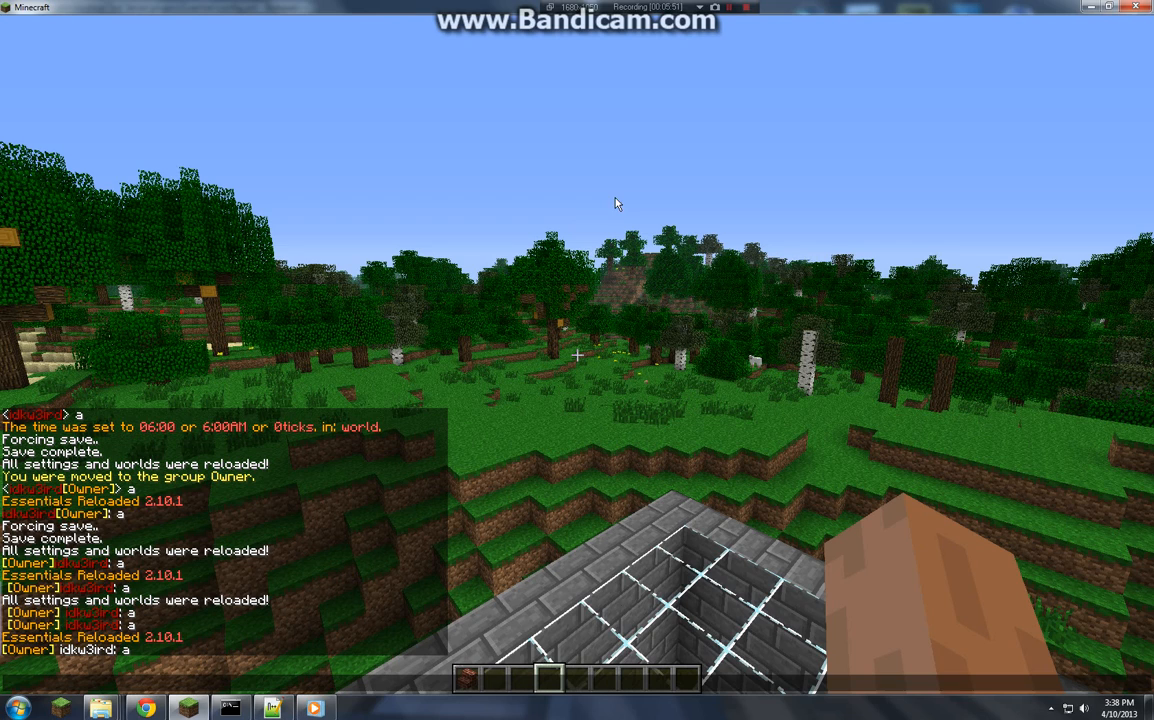
mouse_move(468, 428)
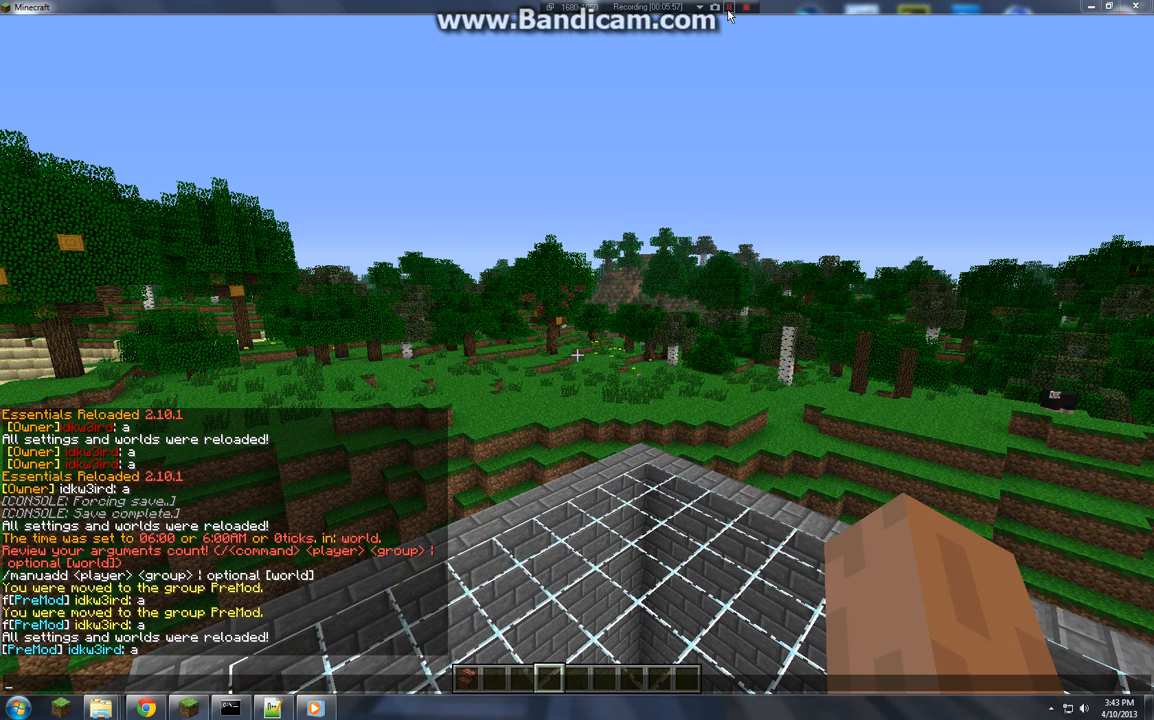
mouse_move(350, 490)
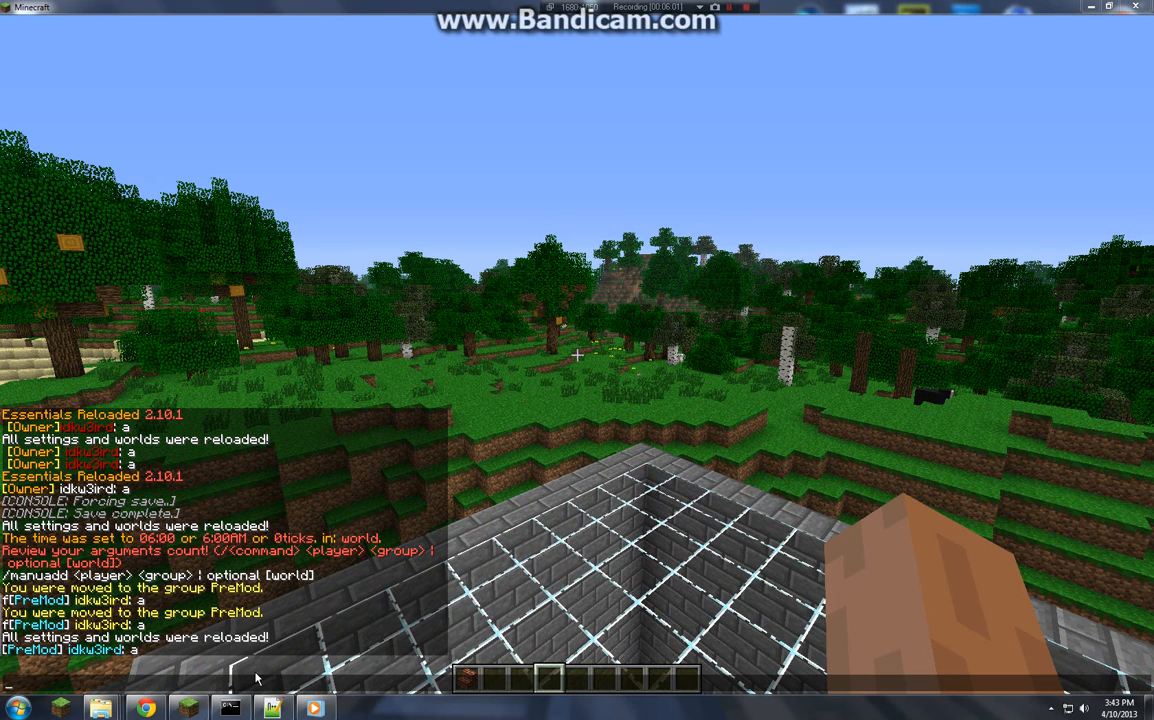
mouse_move(278, 652)
type("/manuadd")
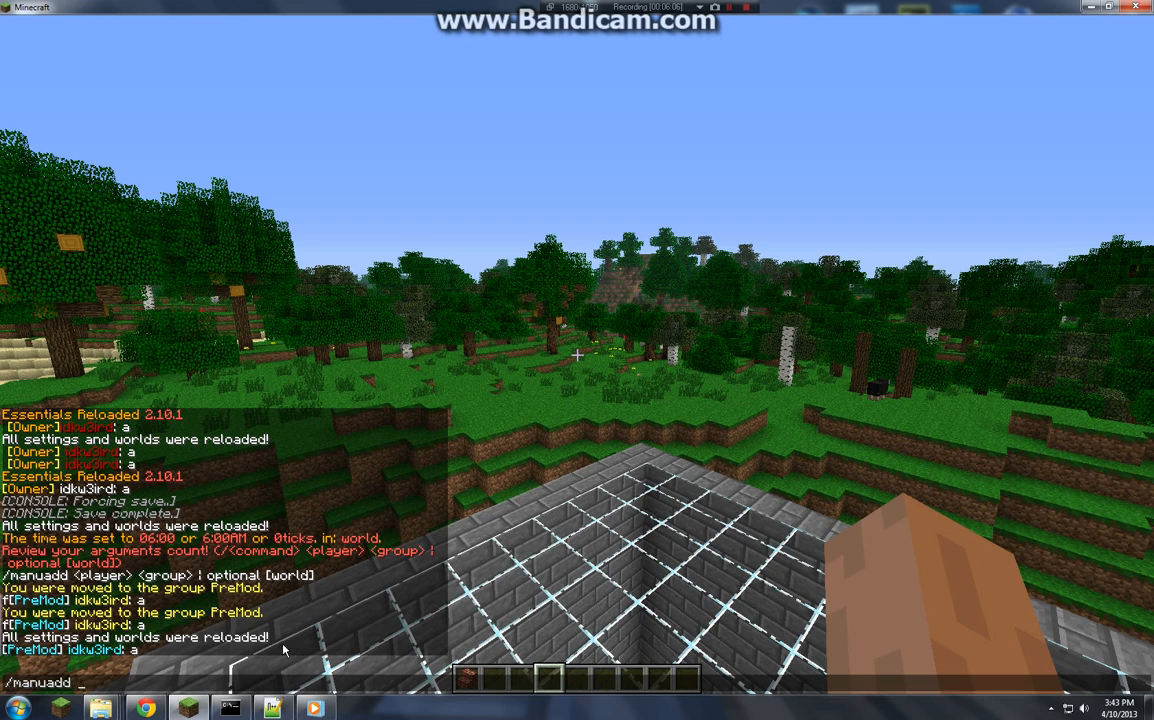
type("idkw3ird mdo")
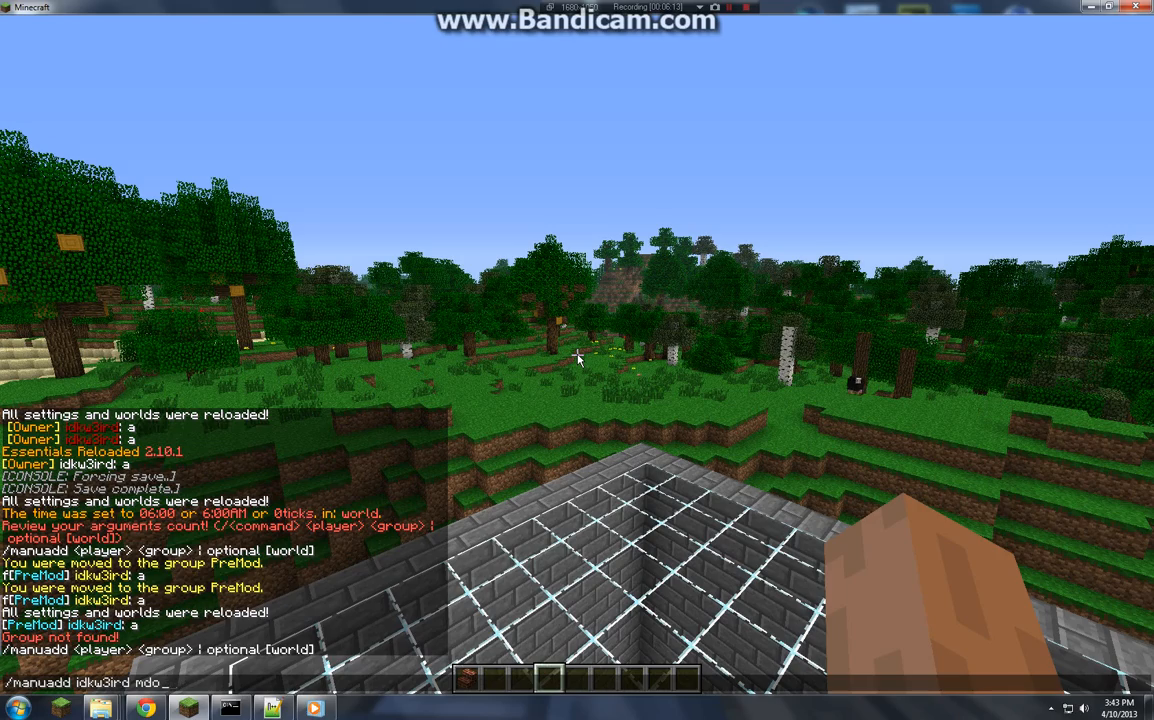
type("dera")
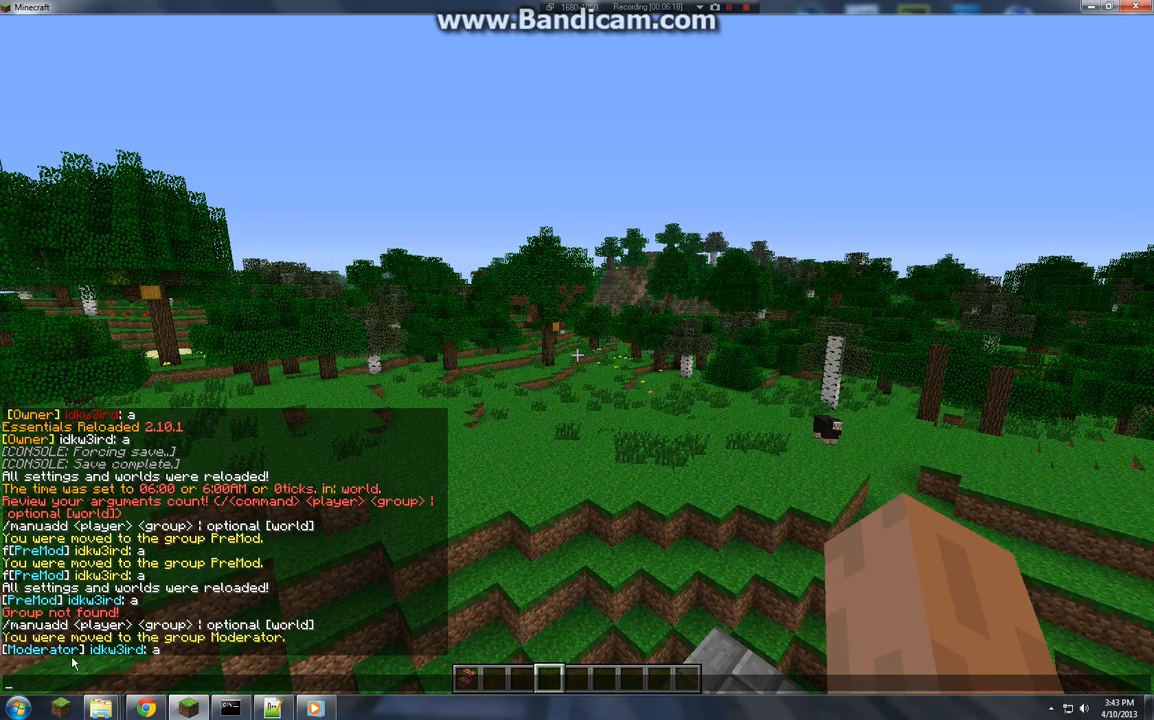
mouse_move(292, 666)
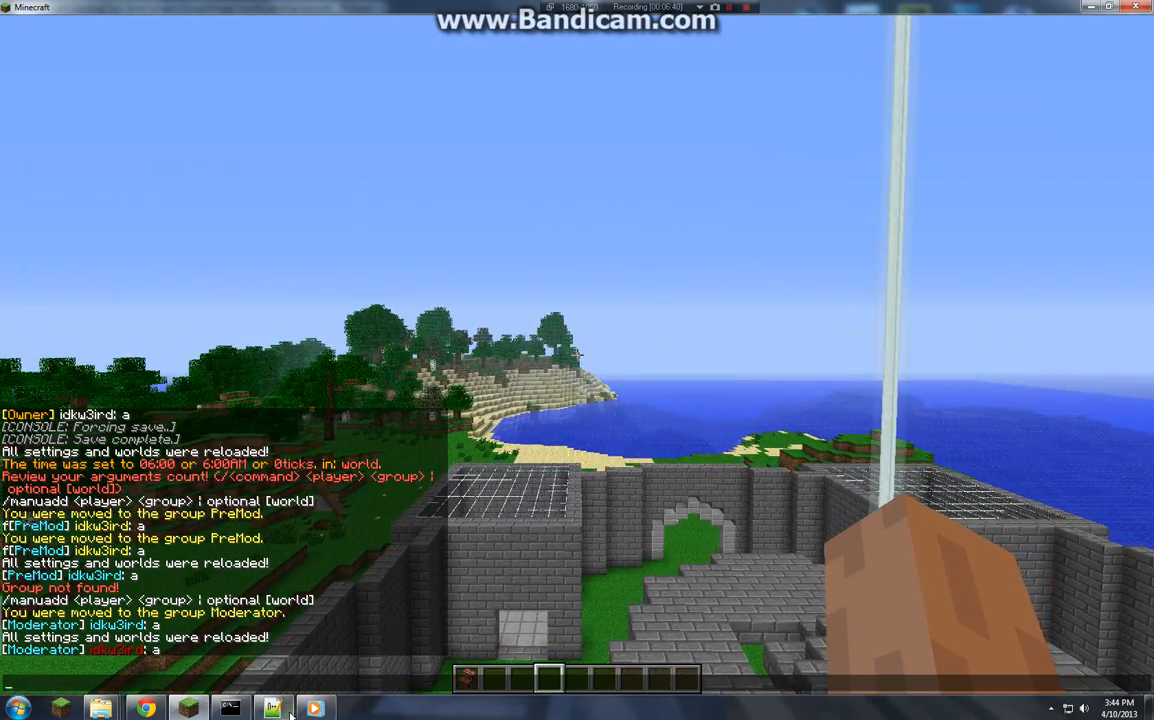
Step: Review the coloured bracketed prefixes for each rank in groups.yml, Default to Owner
left_click(272, 708)
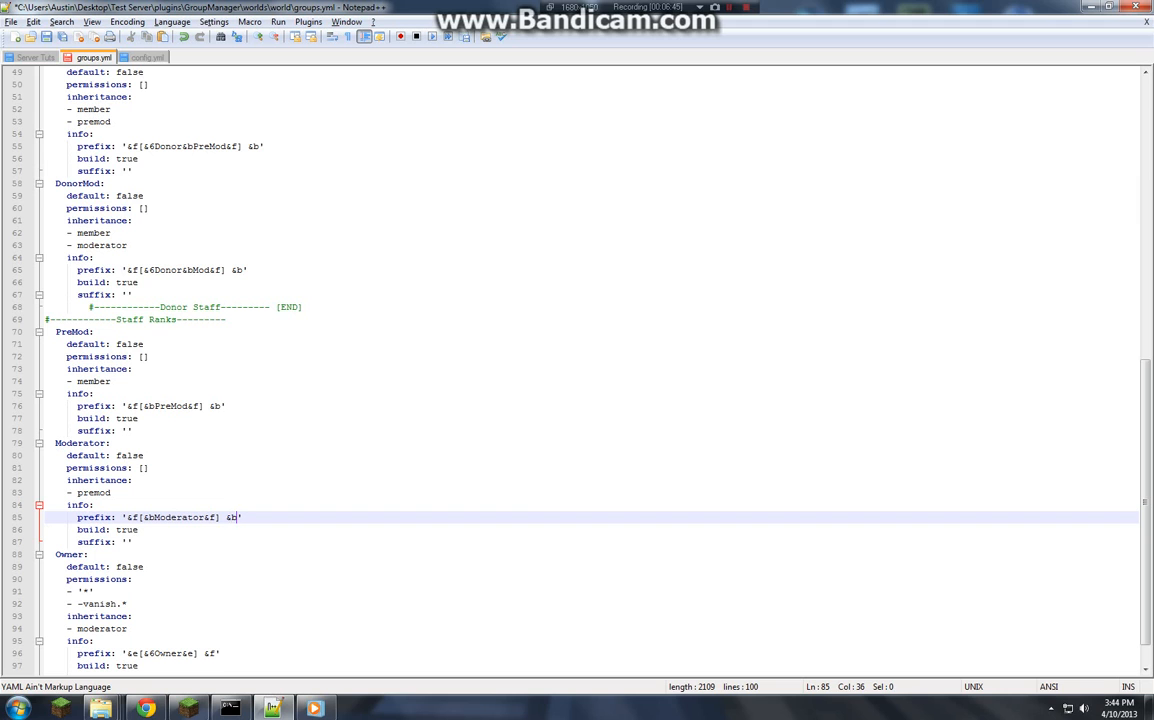
mouse_move(272, 708)
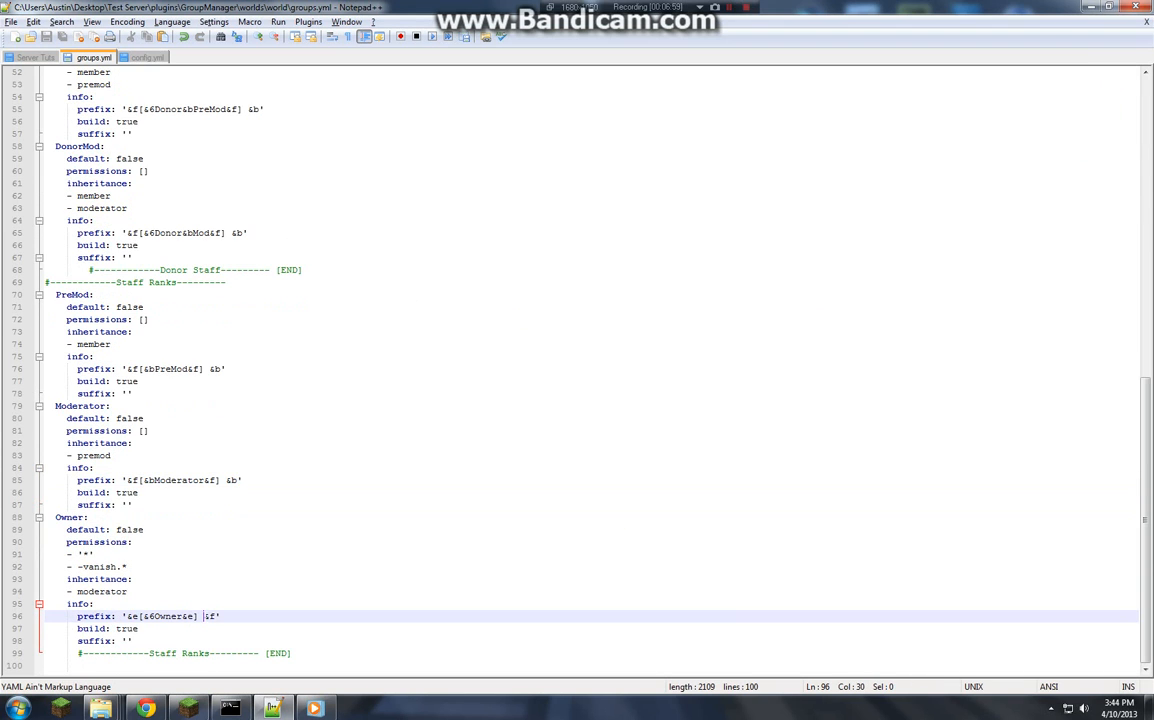
scroll("up", 3)
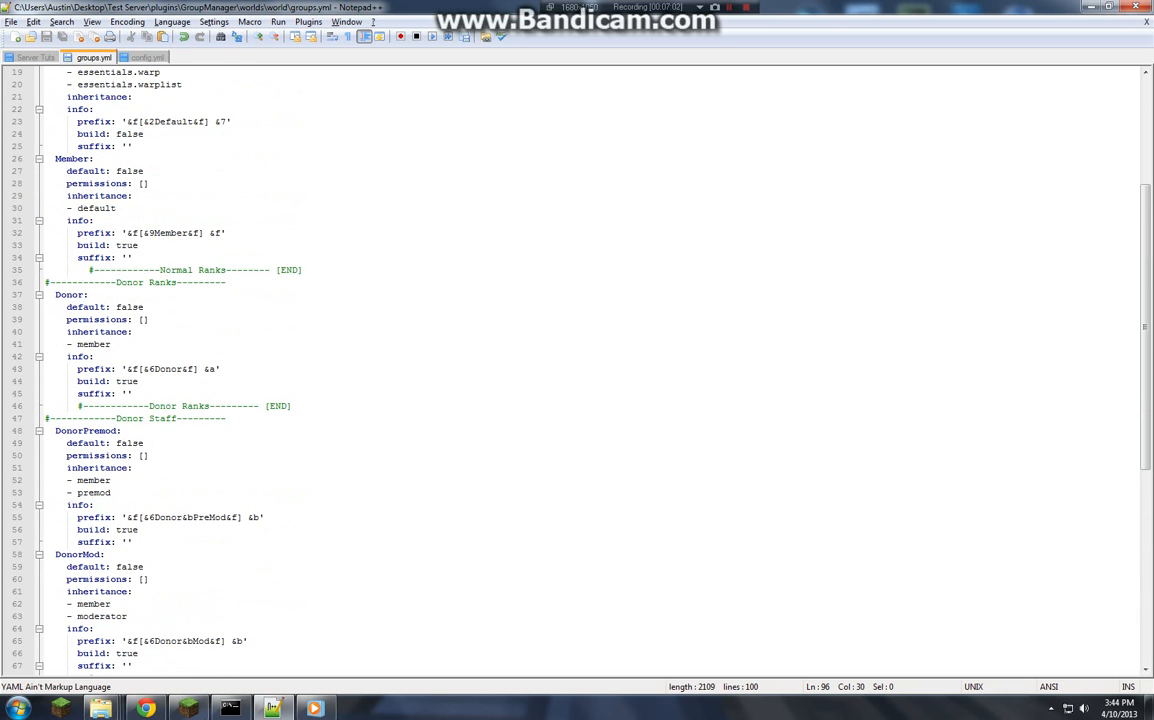
scroll("up", 3)
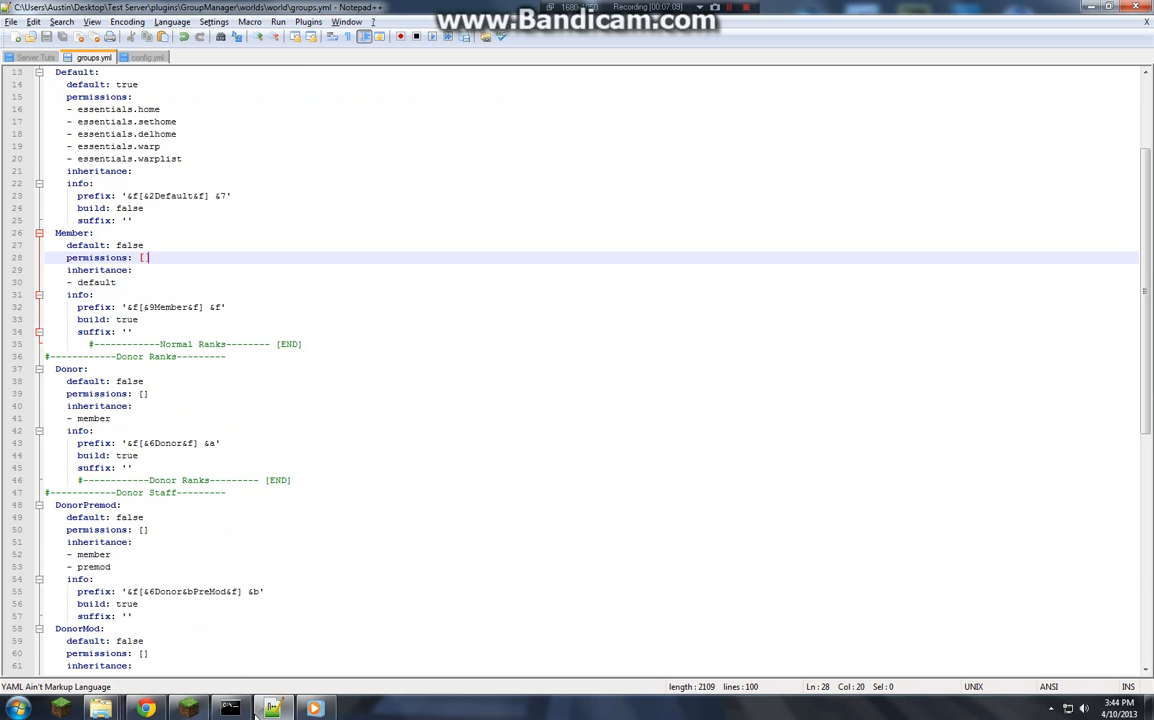
left_click(314, 708)
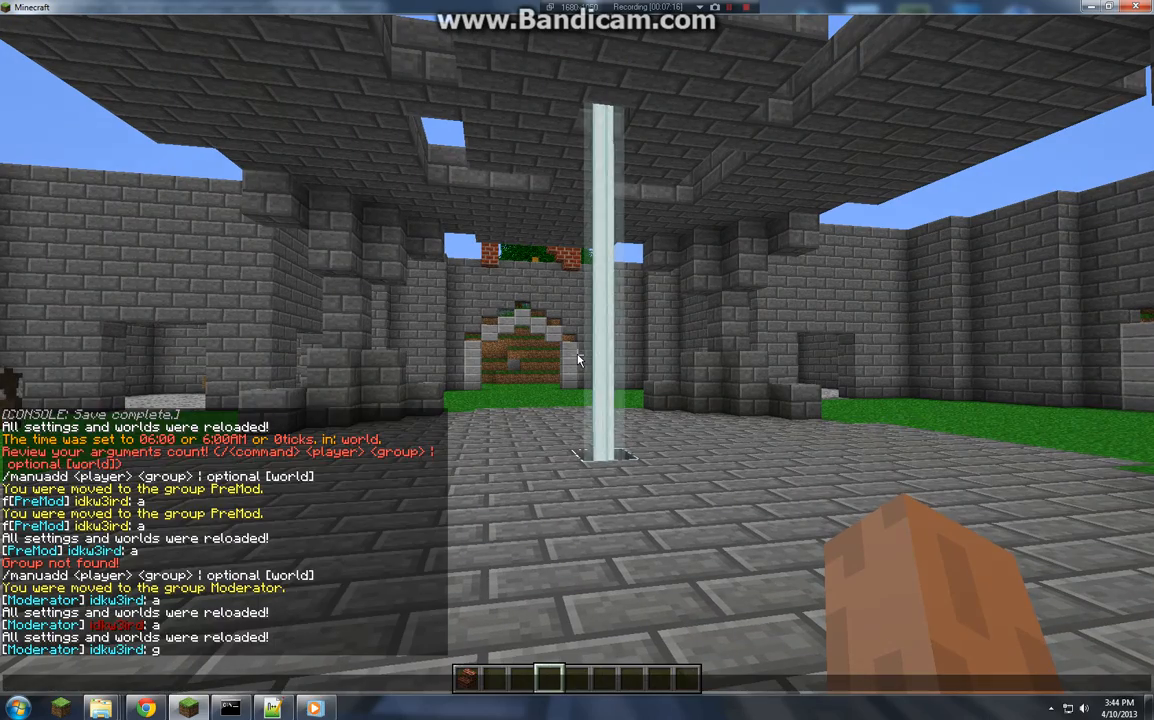
Step: Send the test message '&7asda' in chat under the [Moderator] prefix
type("&7asda")
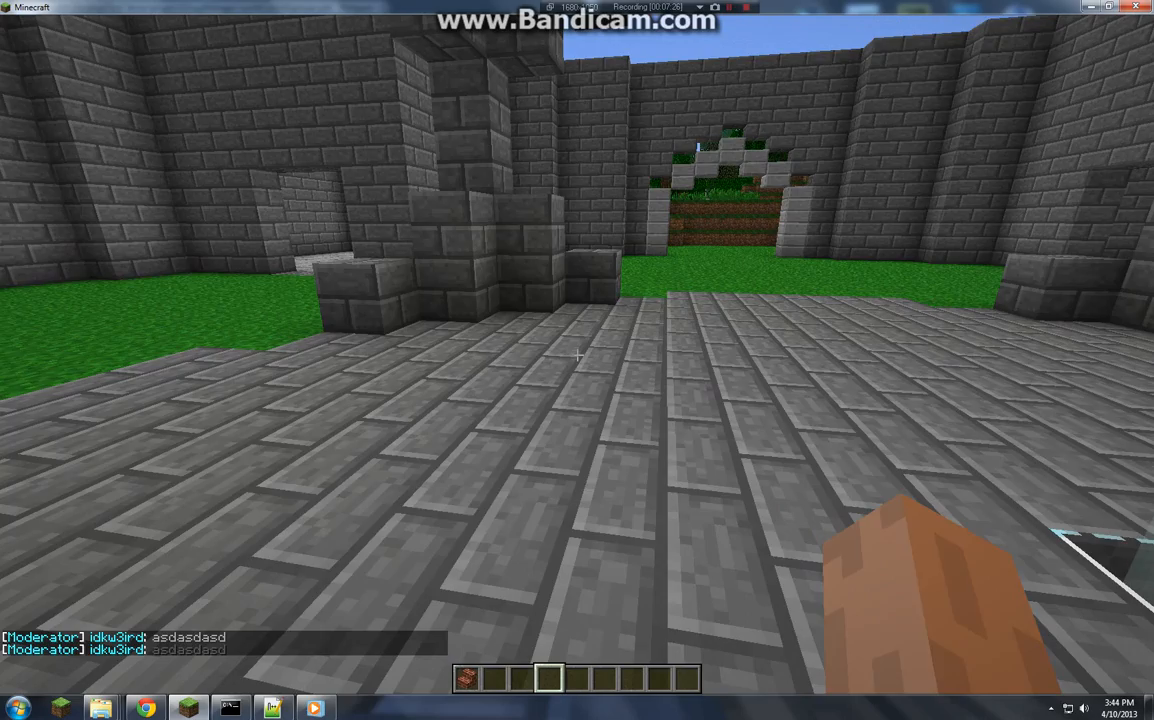
mouse_move(576, 356)
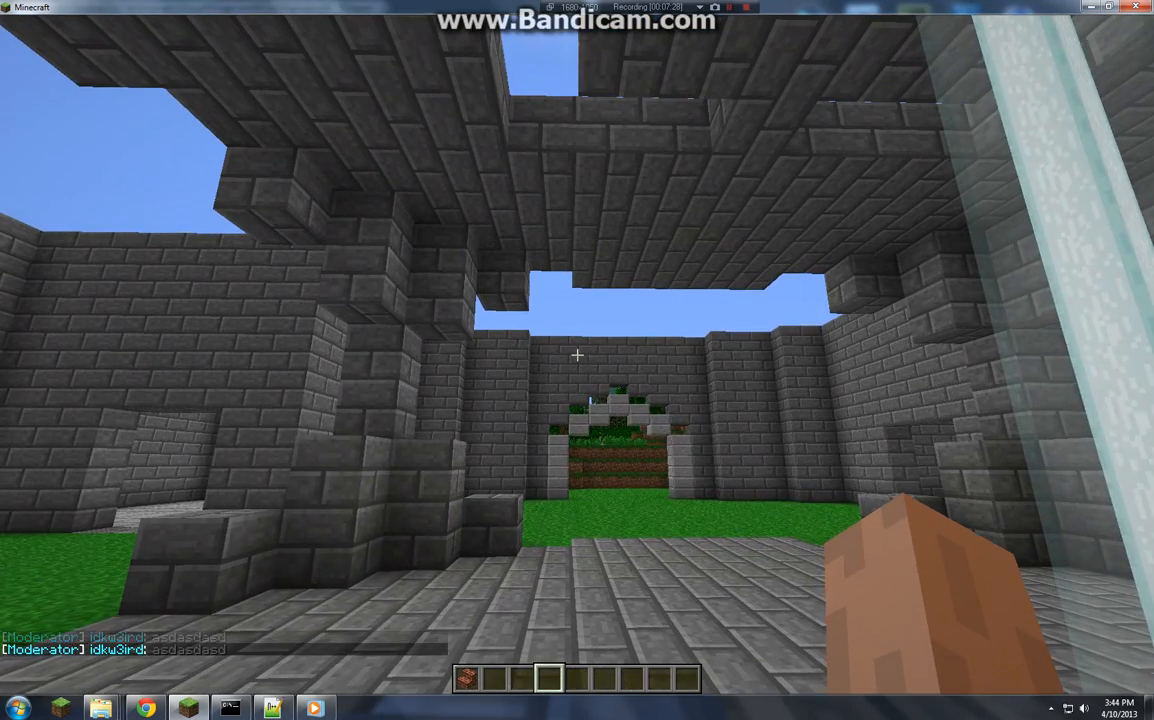